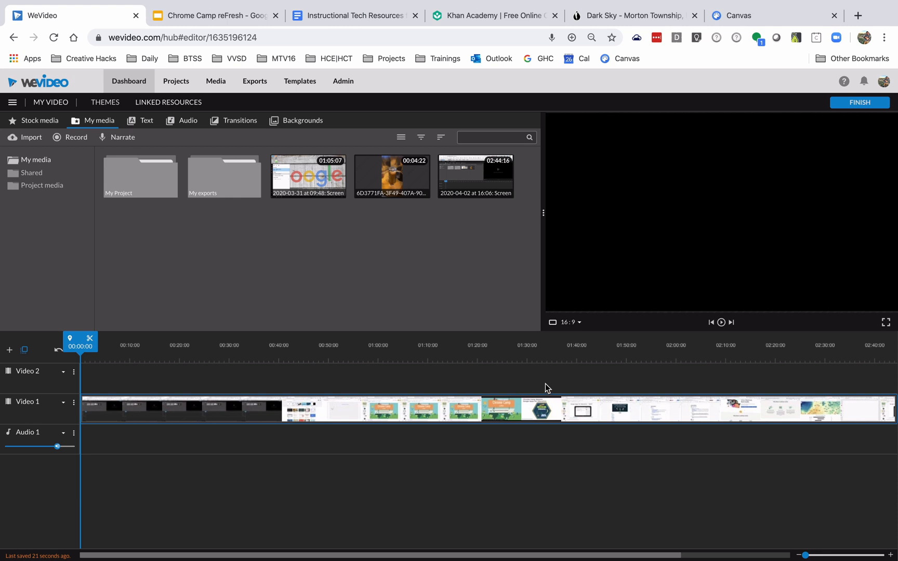
mouse_move(417, 294)
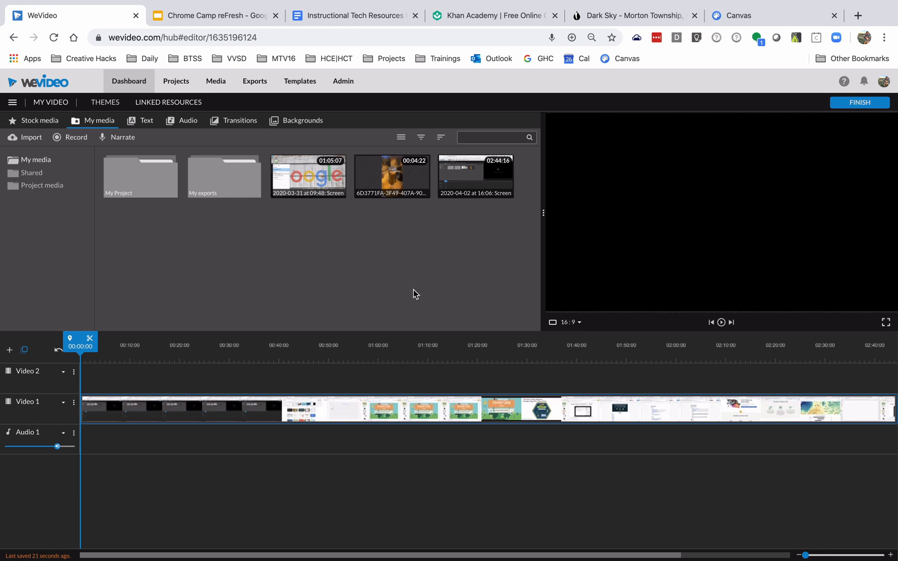
mouse_move(399, 299)
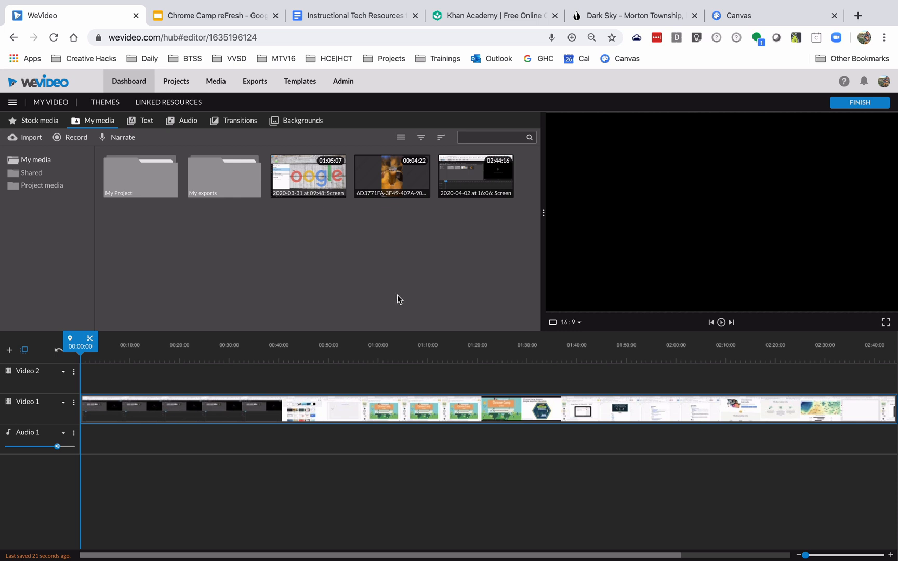
mouse_move(319, 393)
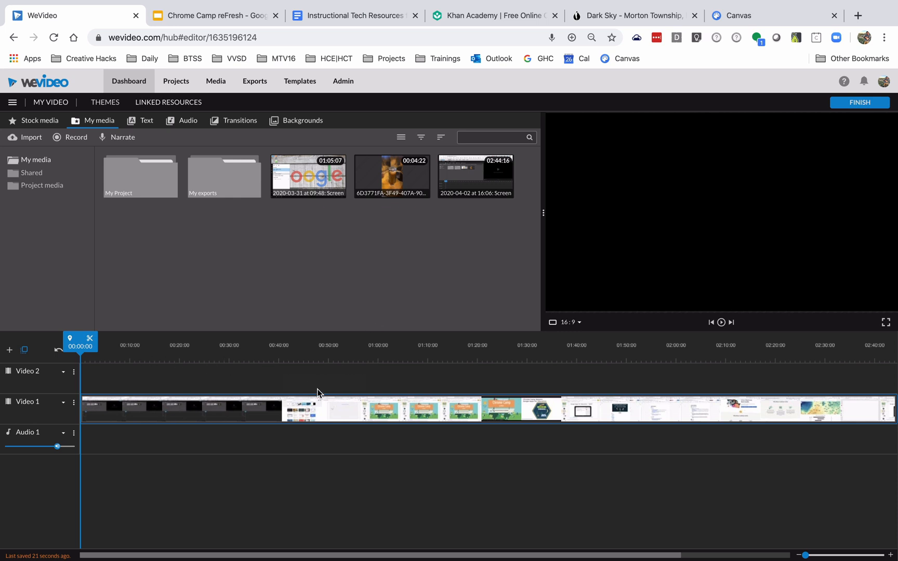
mouse_move(232, 364)
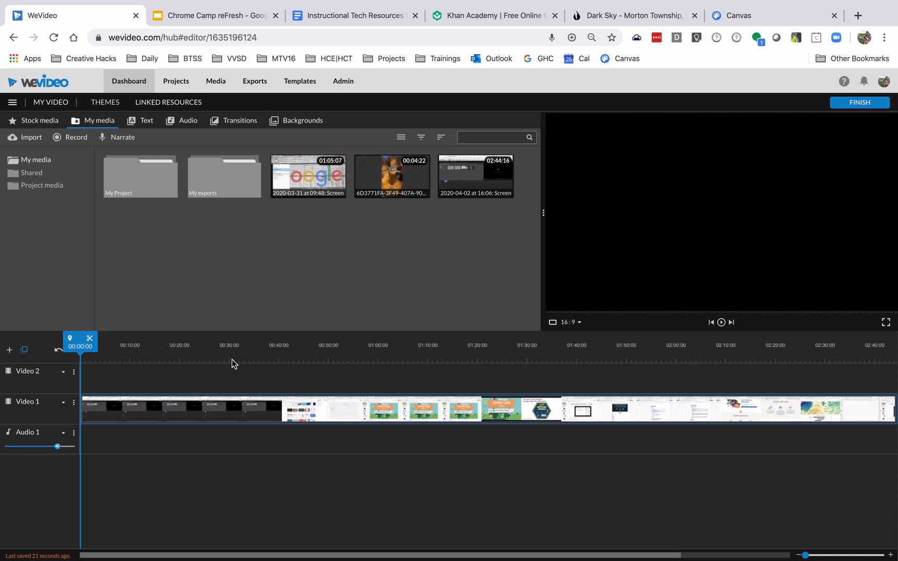
mouse_move(407, 250)
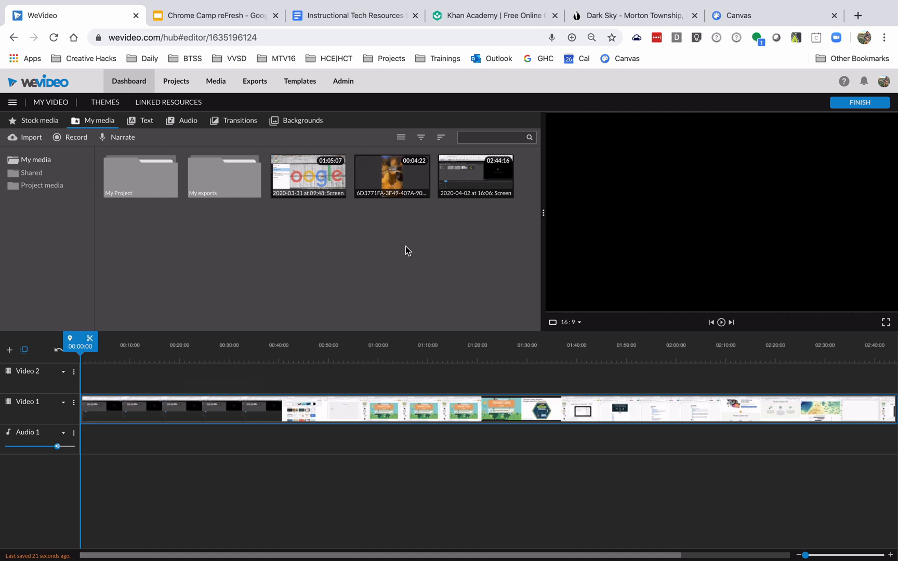
mouse_move(335, 296)
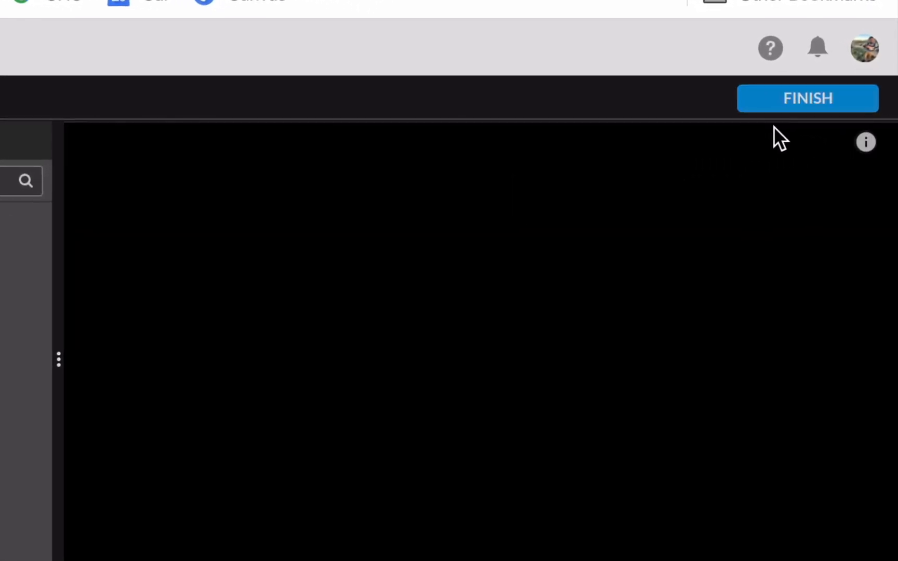
Finish the video and title the export 'WeVideo Demo', replacing the default title
click(806, 98)
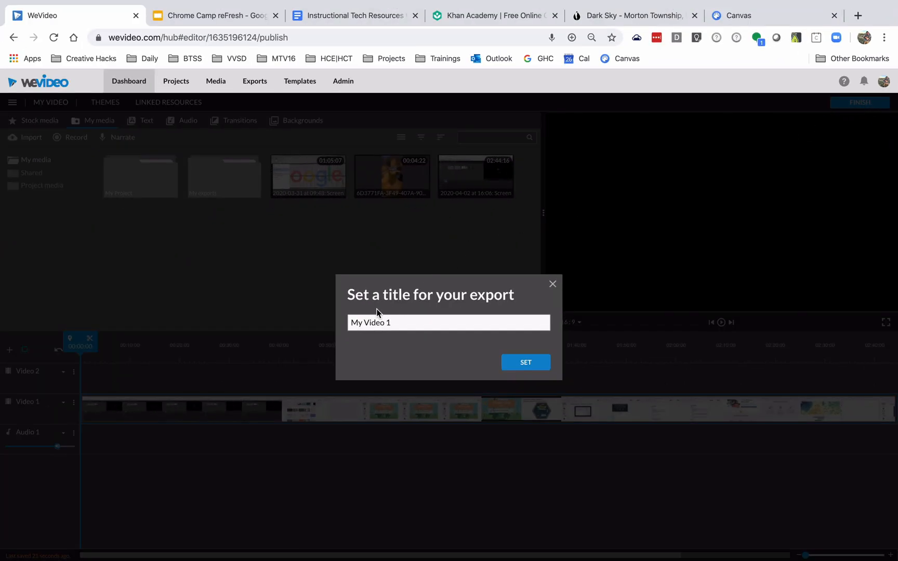
click(448, 322)
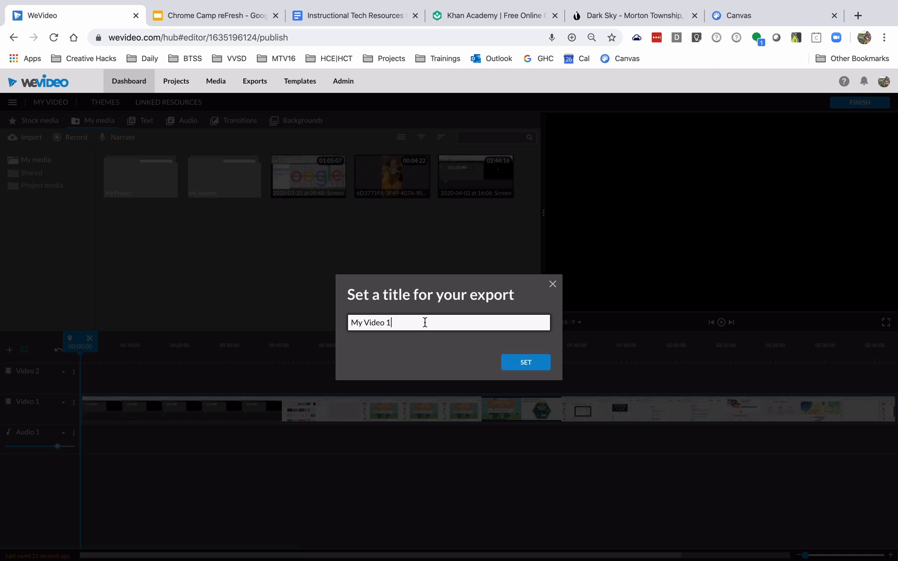
triple_click(448, 322)
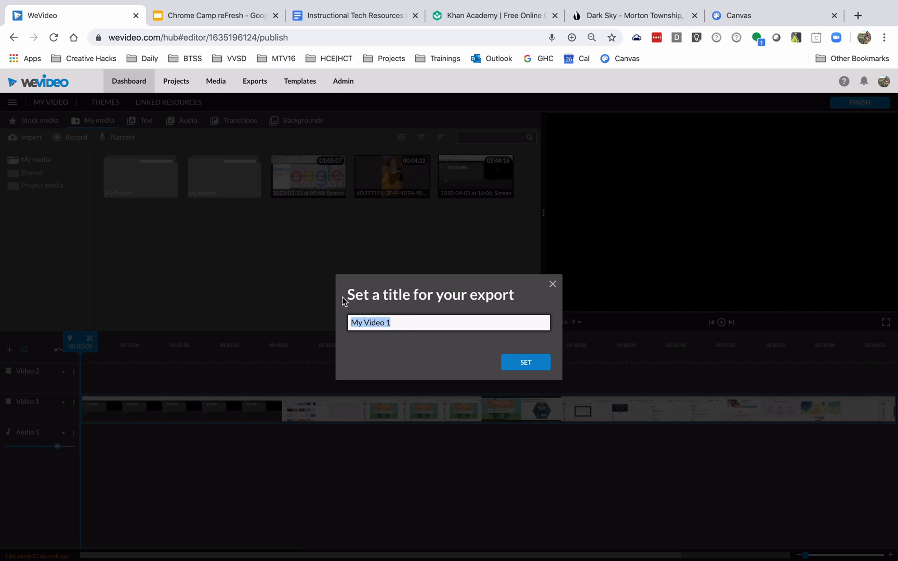
text(WeV)
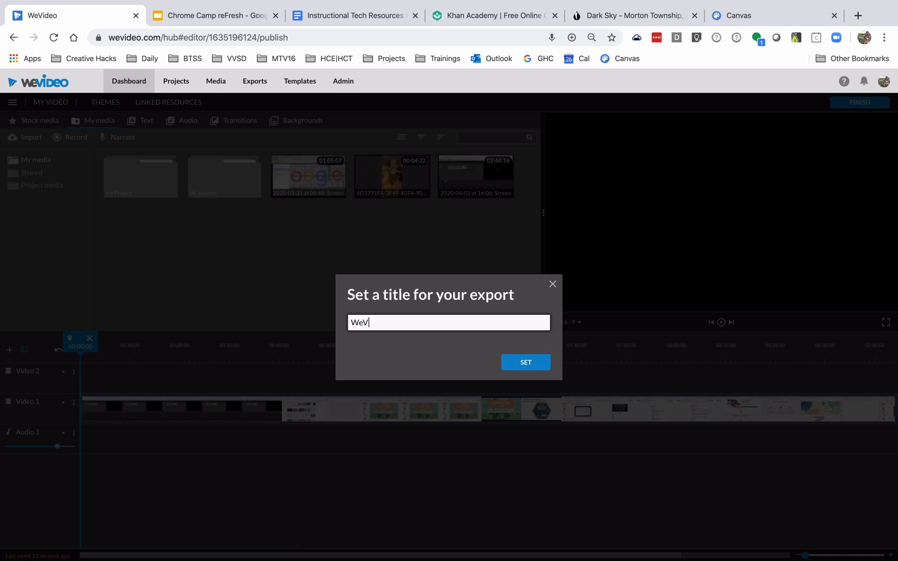
text(ideo Demo)
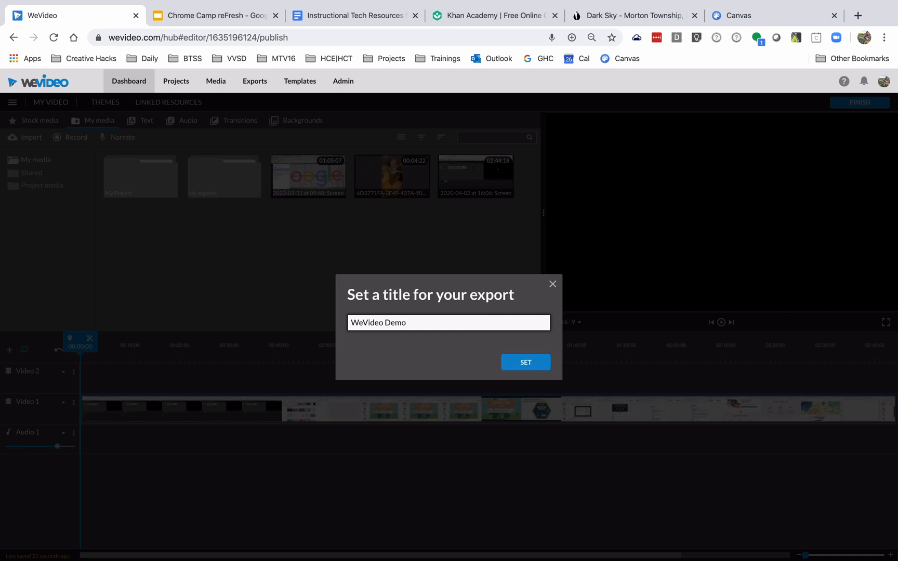
click(525, 362)
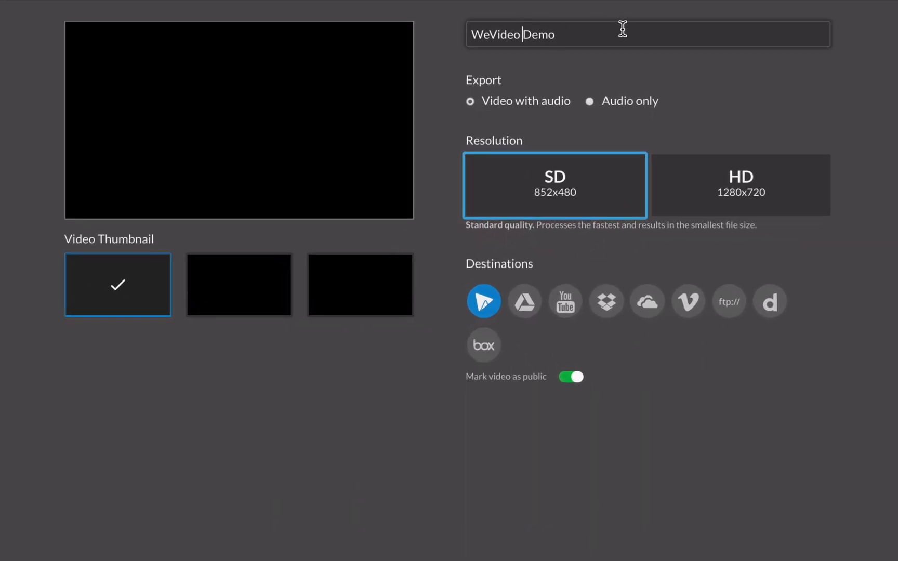
triple_click(512, 34)
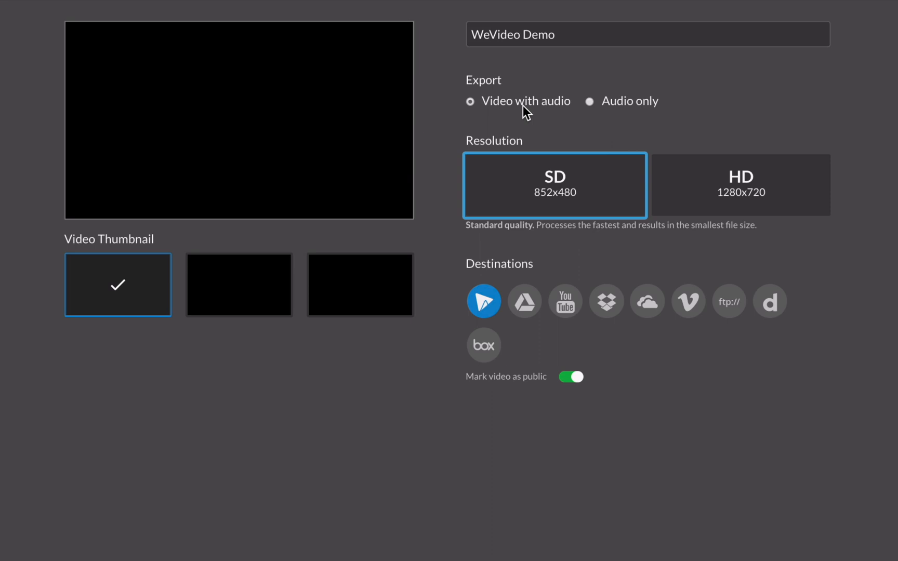
click(590, 101)
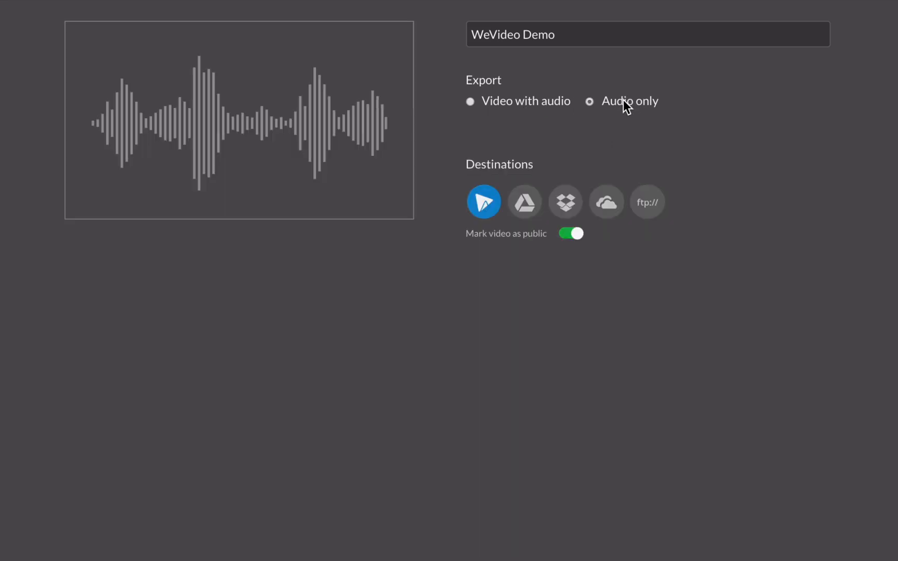
mouse_move(536, 101)
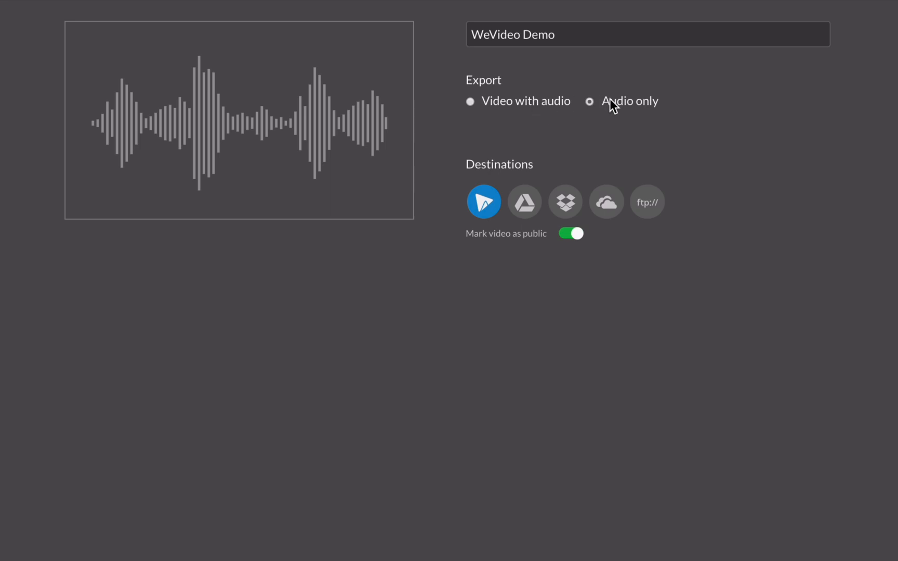
mouse_move(533, 108)
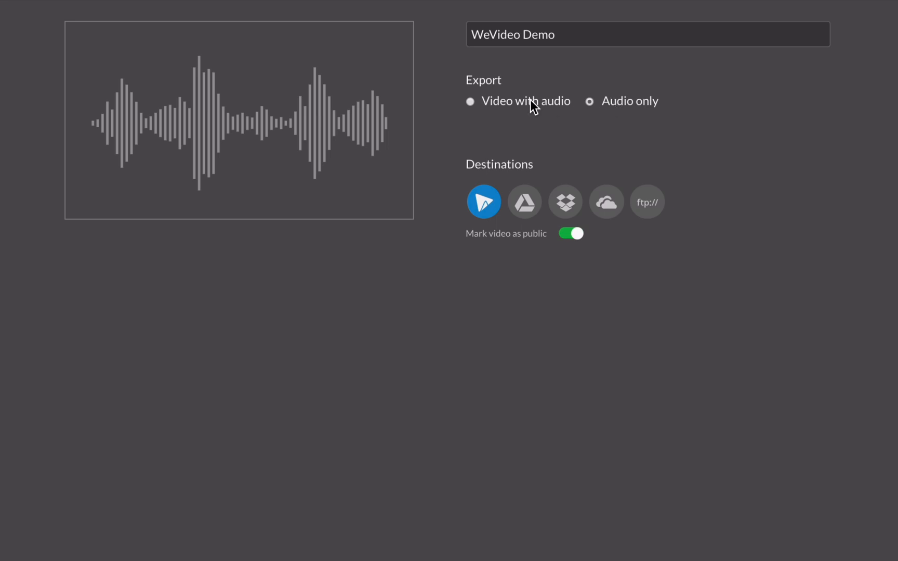
click(470, 102)
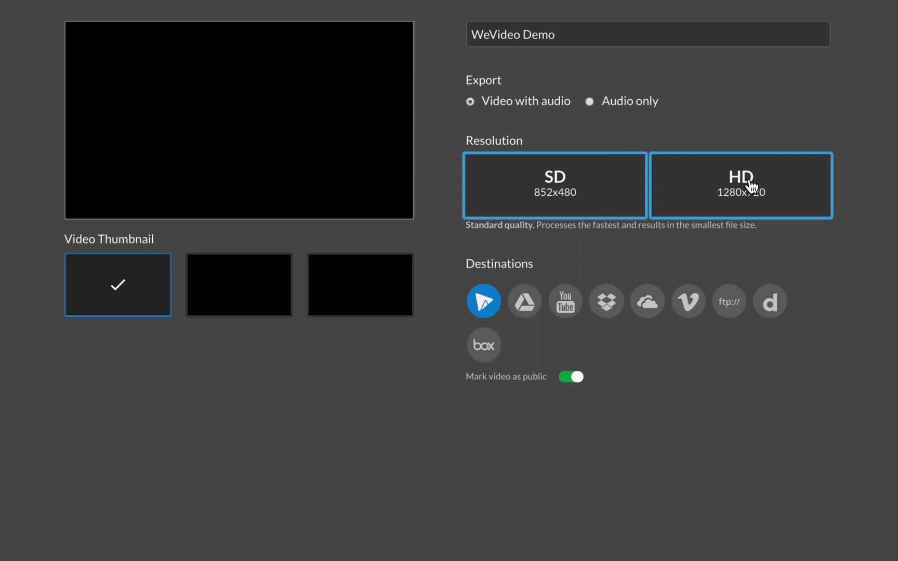
Choose HD 1280x720 as the export resolution instead of SD
click(740, 185)
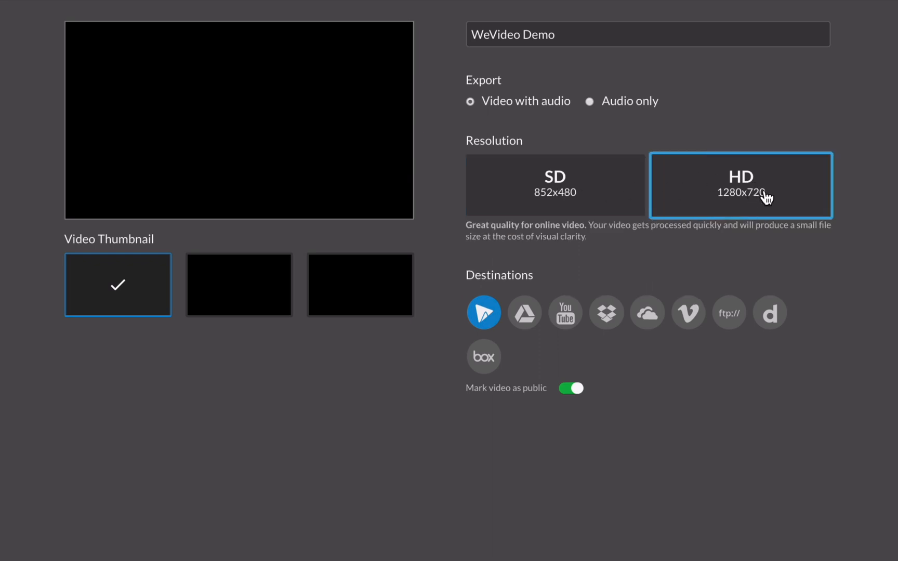
mouse_move(690, 197)
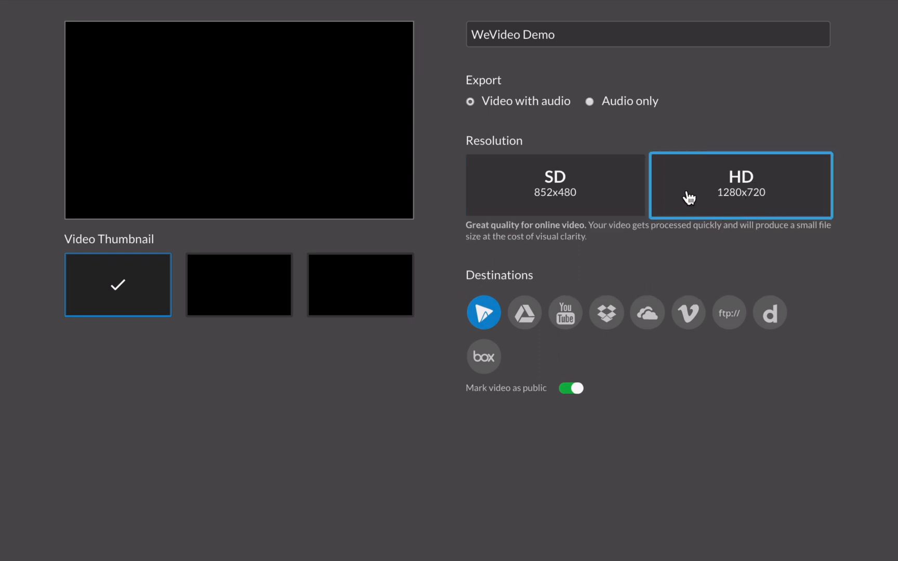
mouse_move(499, 261)
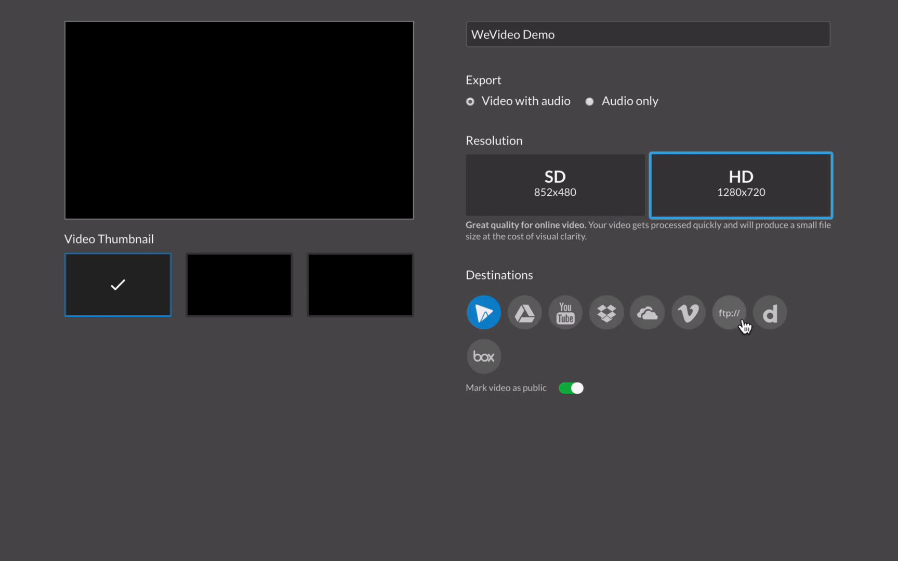
mouse_move(565, 313)
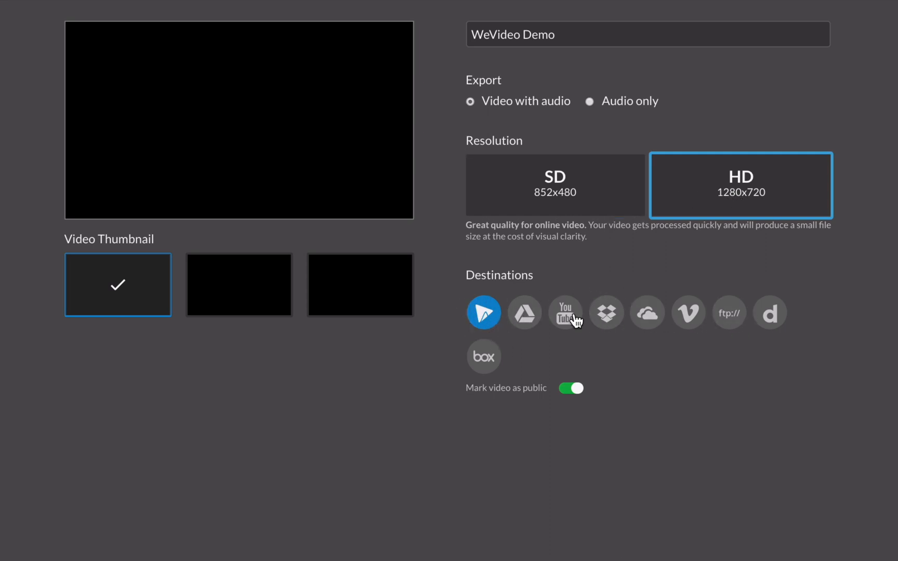
mouse_move(483, 313)
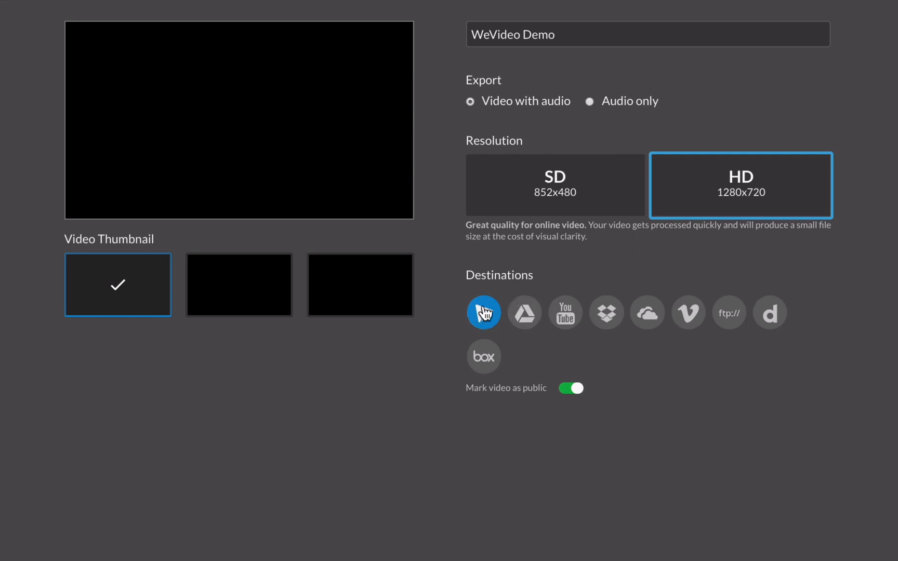
mouse_move(484, 313)
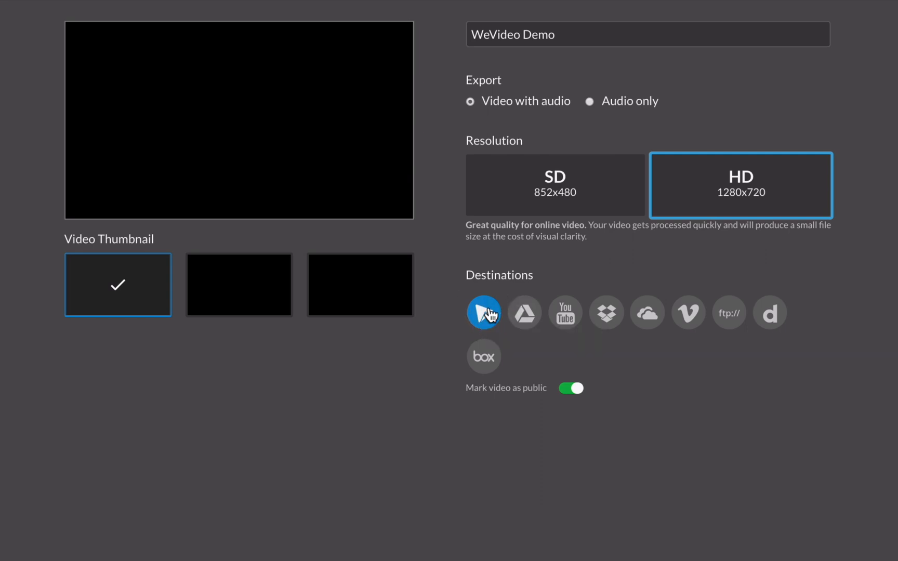
mouse_move(476, 285)
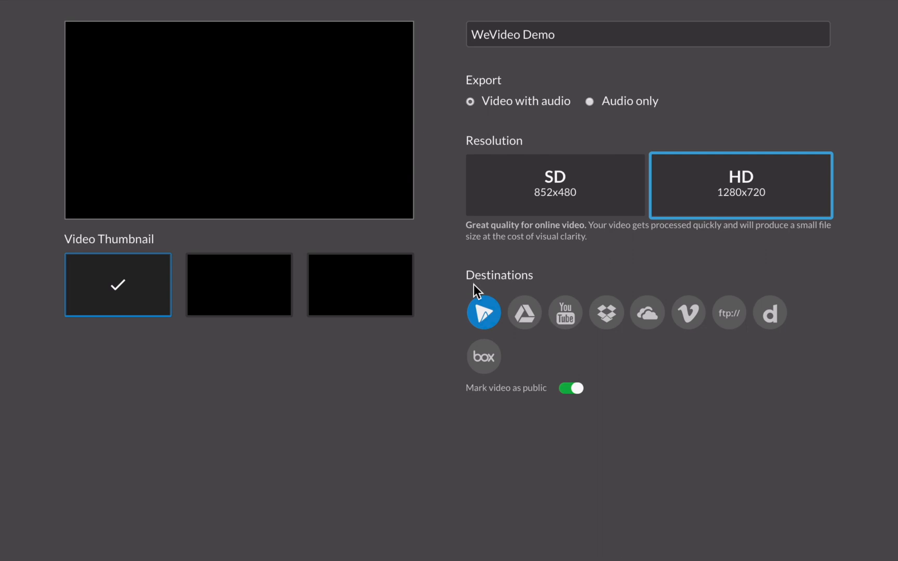
mouse_move(479, 283)
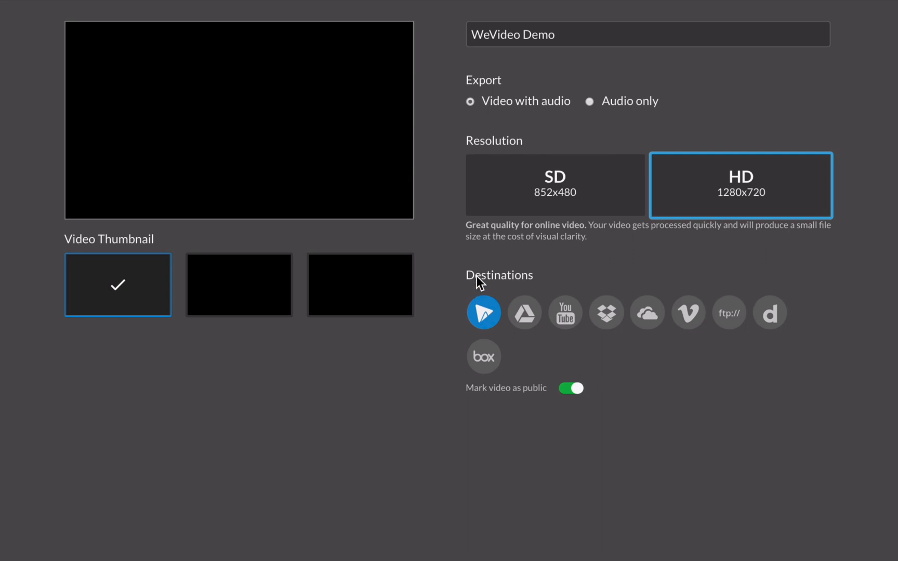
mouse_move(480, 283)
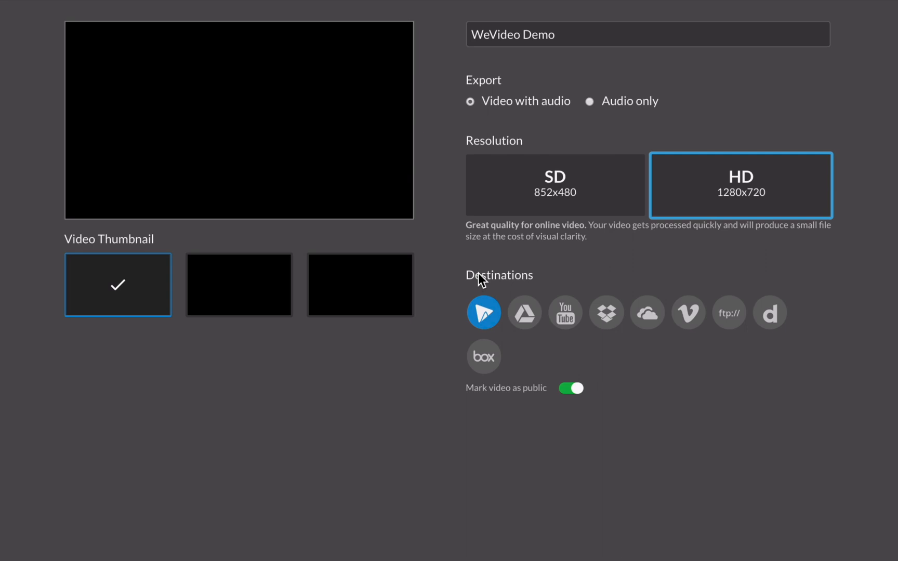
mouse_move(483, 280)
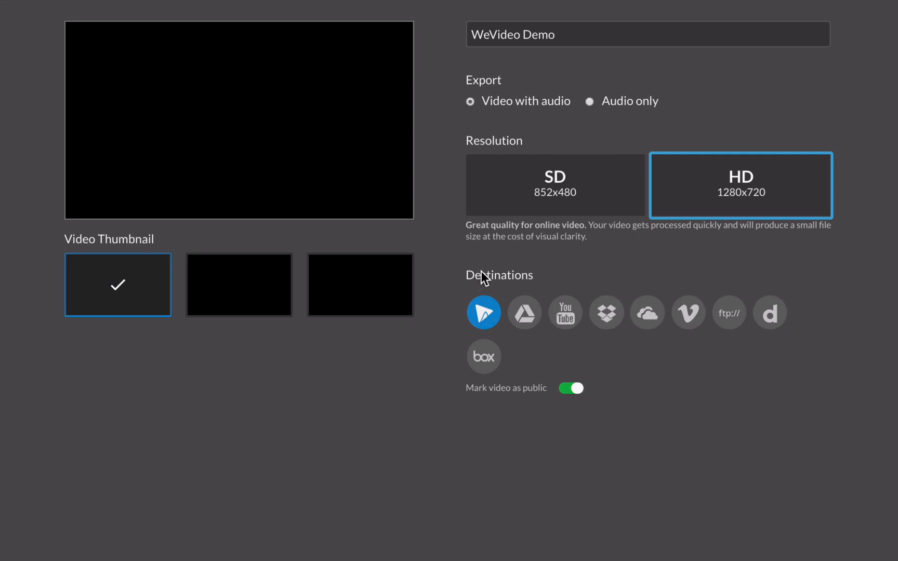
mouse_move(493, 301)
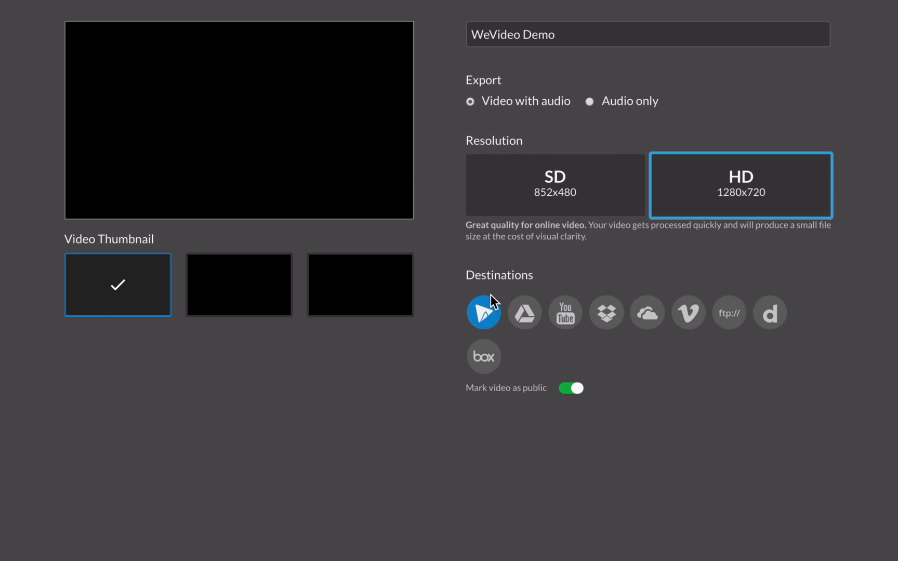
mouse_move(484, 313)
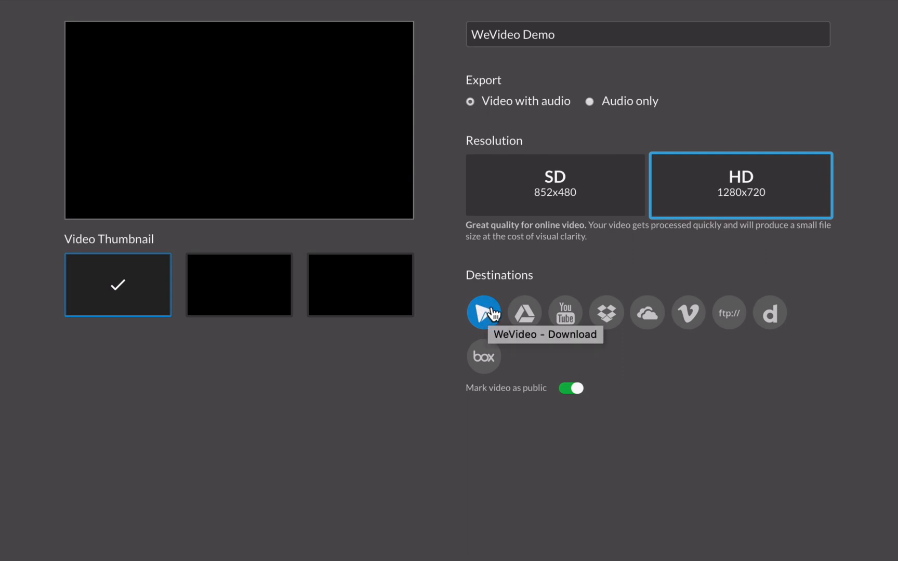
mouse_move(523, 313)
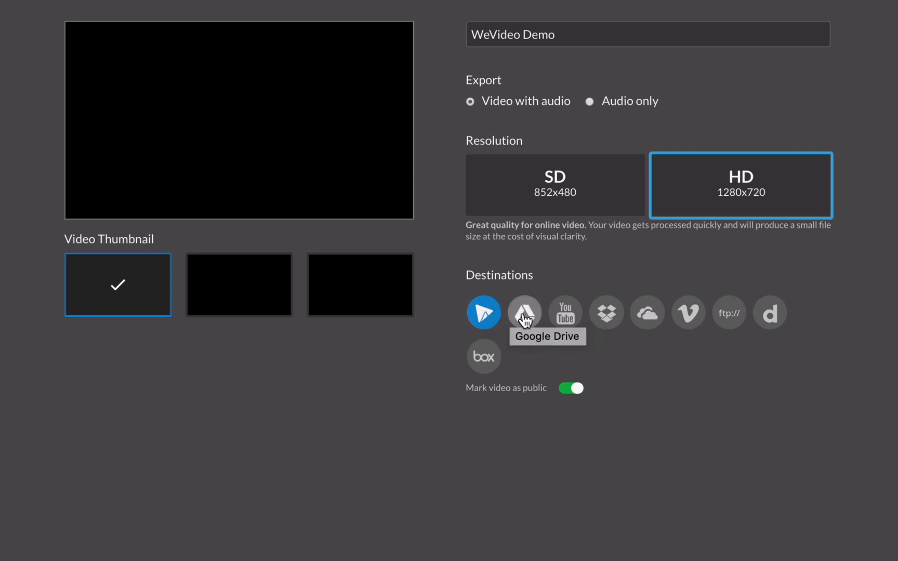
click(525, 312)
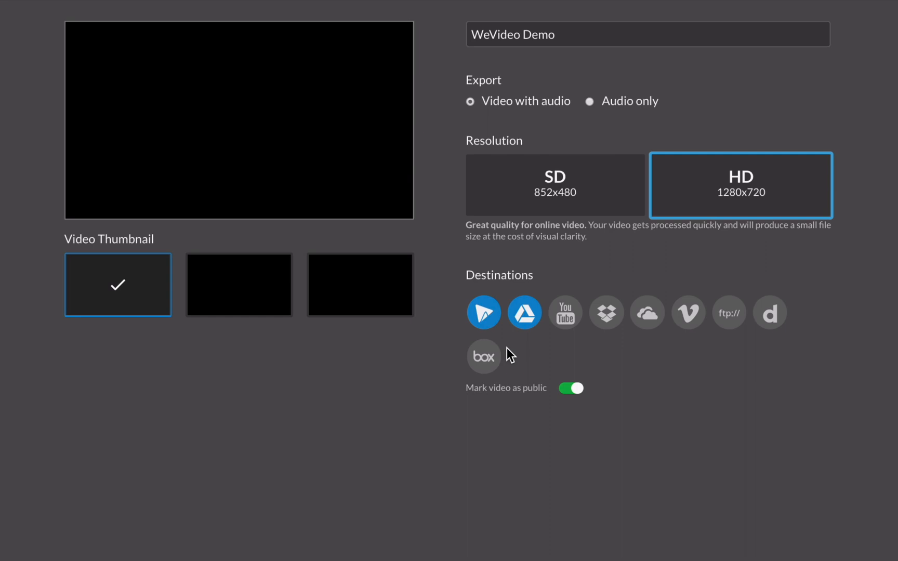
mouse_move(564, 313)
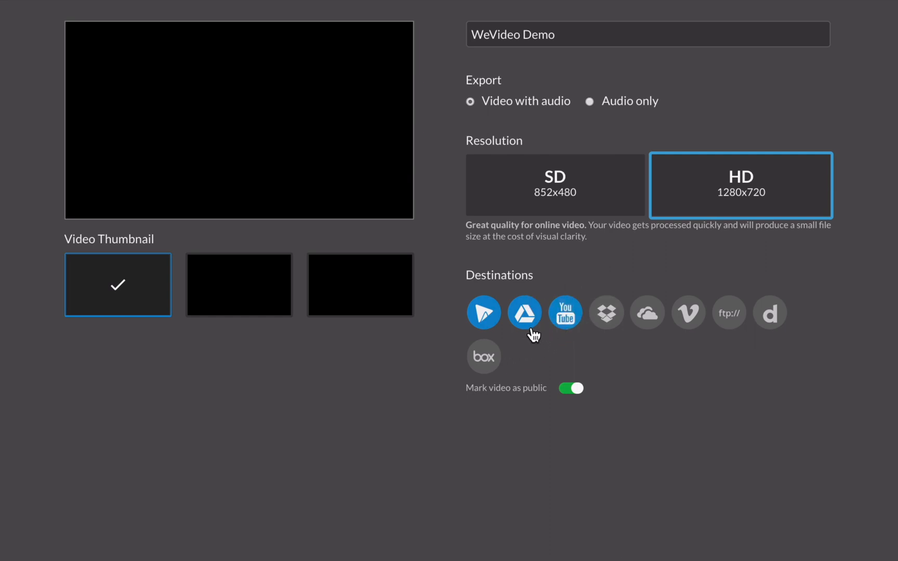
mouse_move(473, 400)
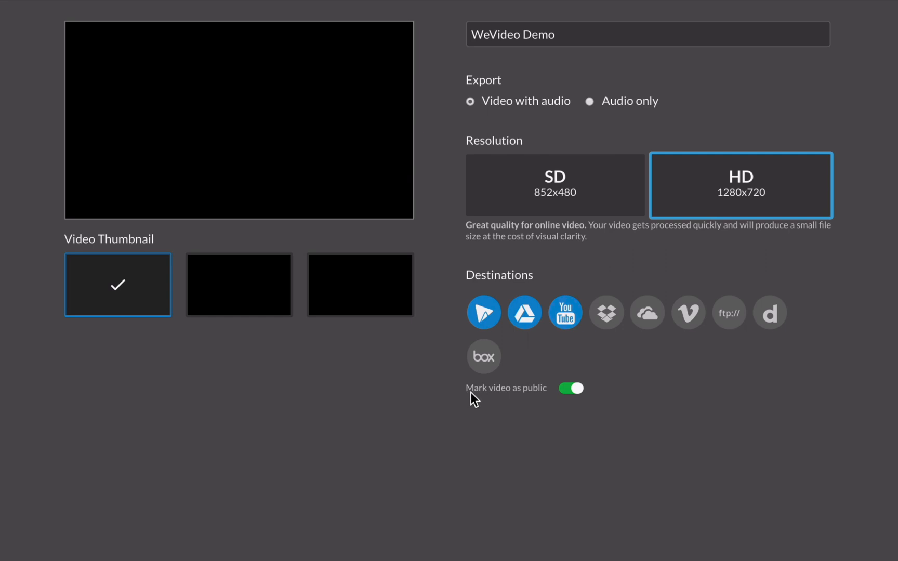
mouse_move(474, 392)
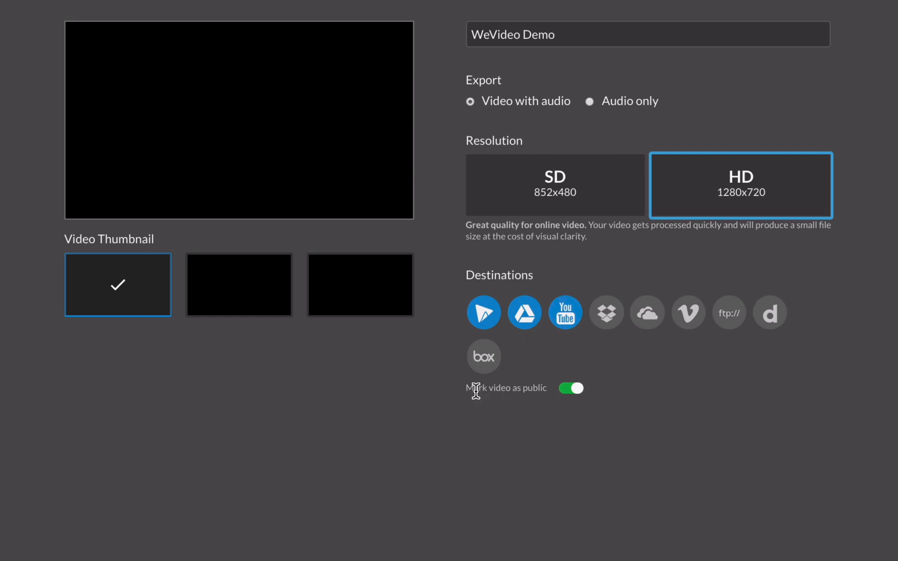
mouse_move(511, 383)
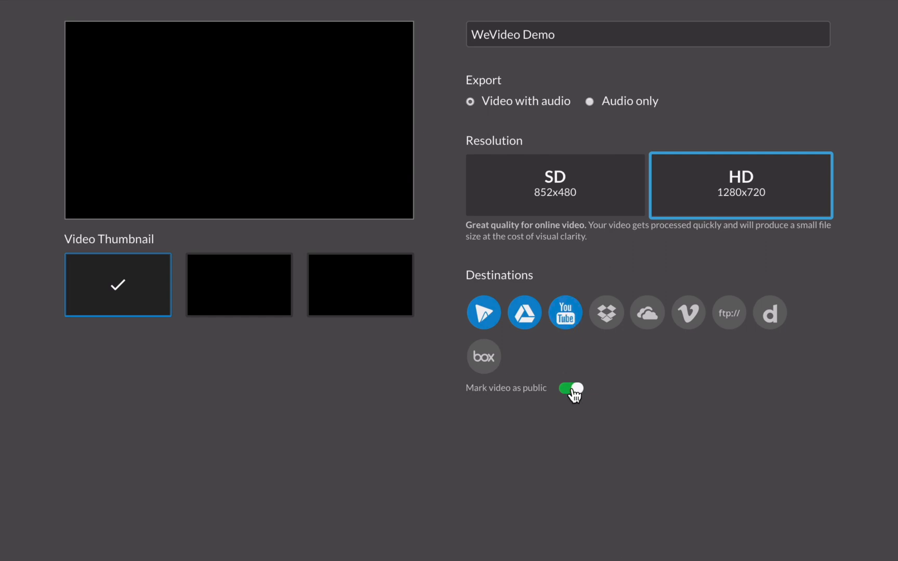
click(571, 388)
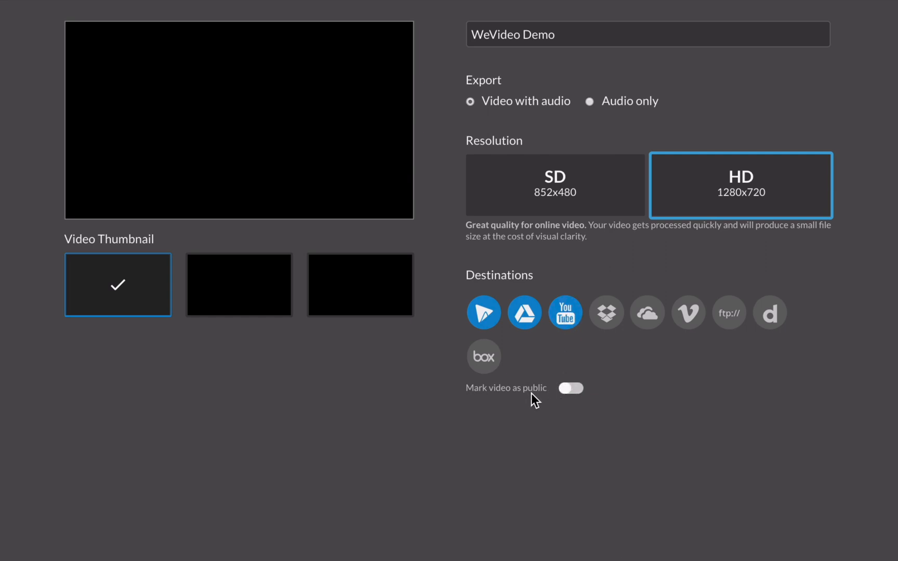
mouse_move(535, 387)
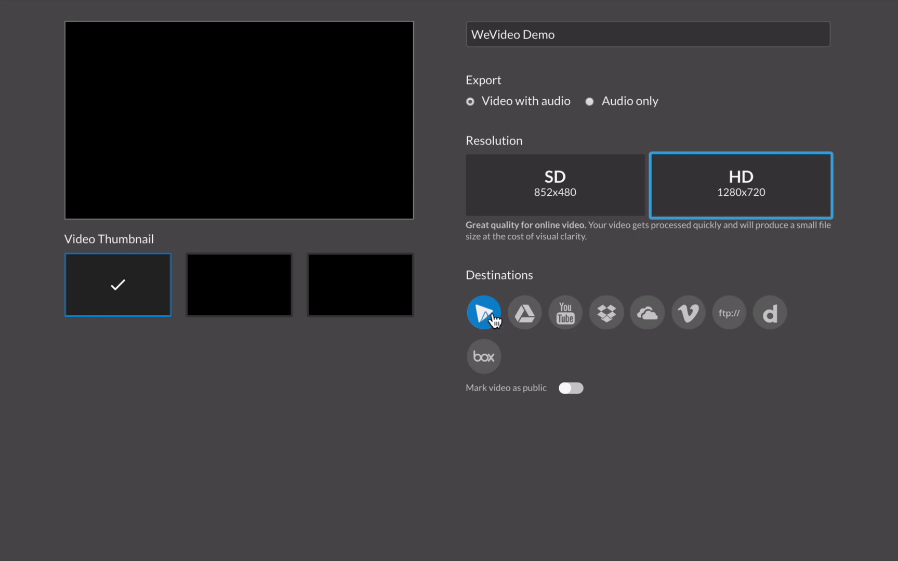
click(570, 387)
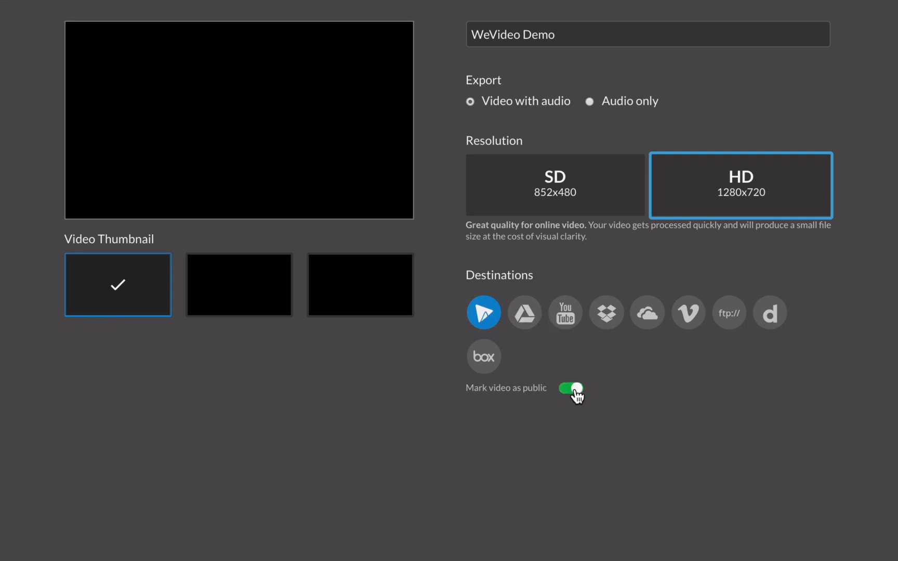
mouse_move(600, 371)
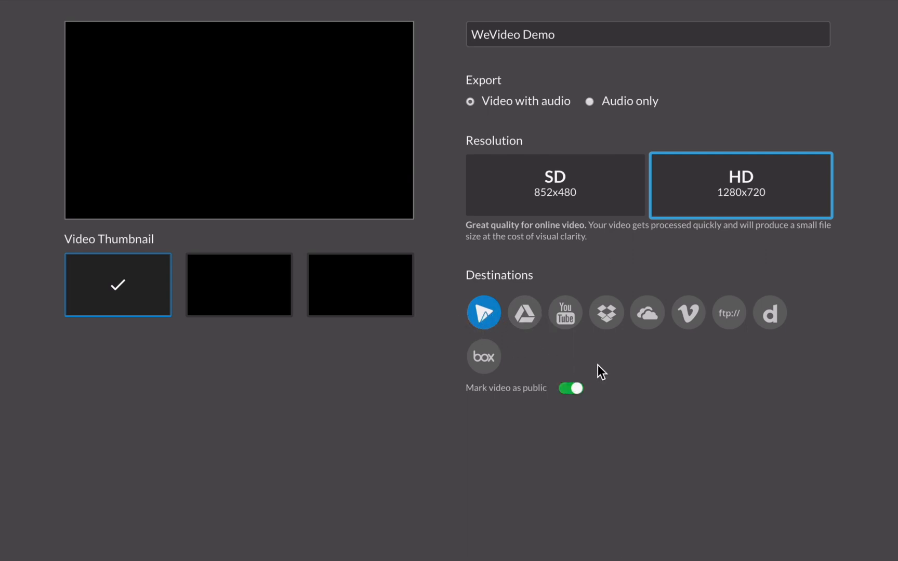
mouse_move(542, 418)
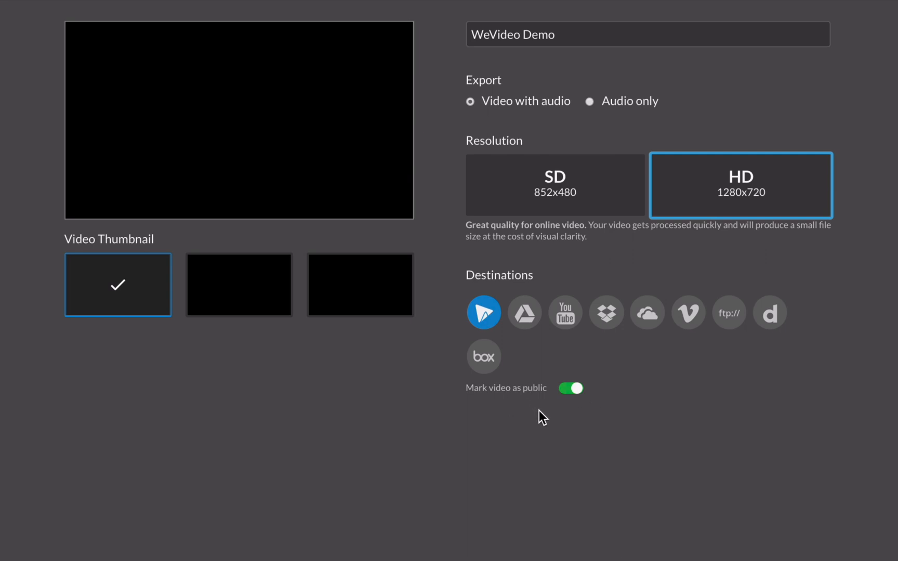
mouse_move(526, 443)
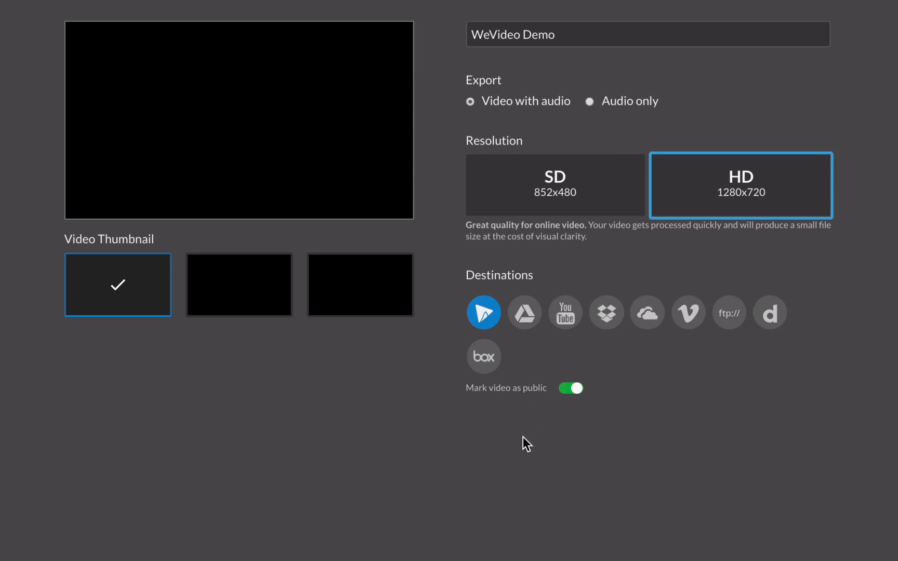
mouse_move(583, 409)
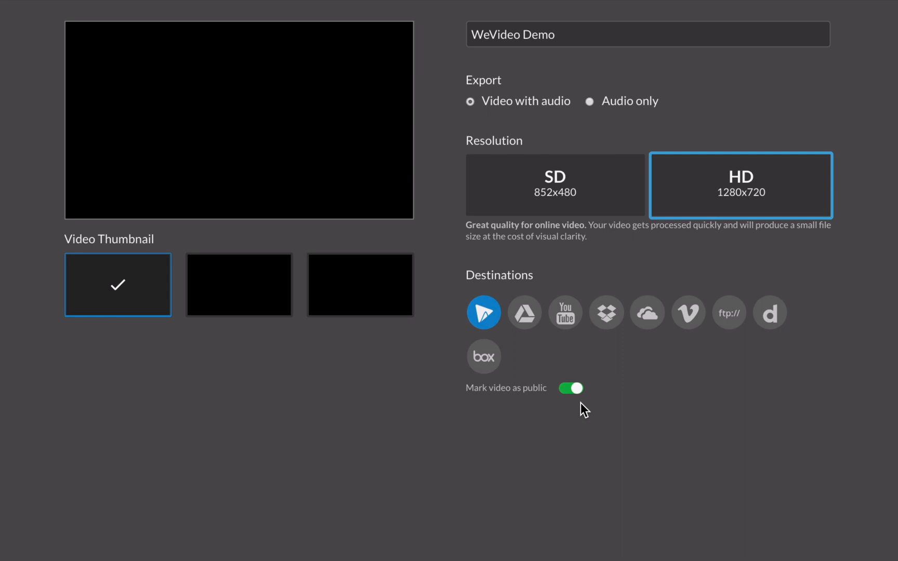
mouse_move(408, 418)
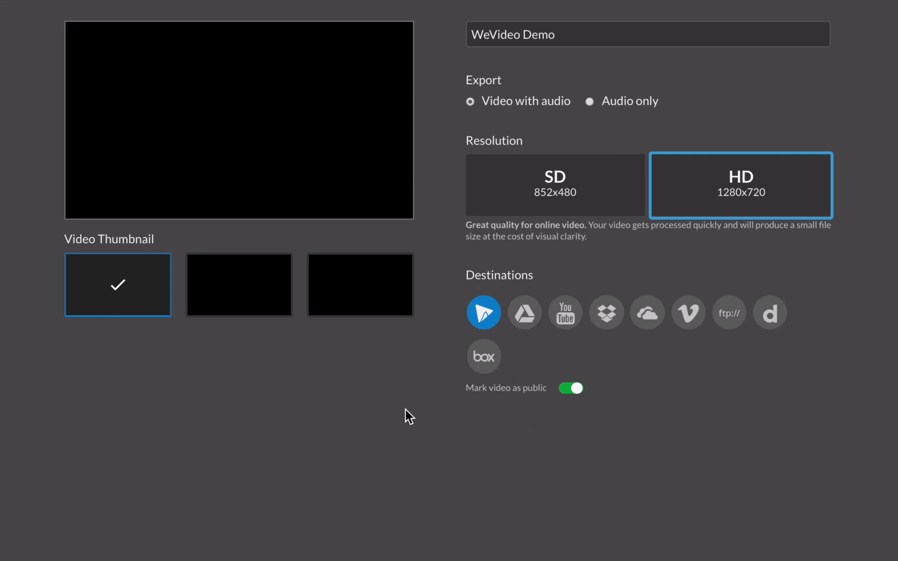
mouse_move(464, 311)
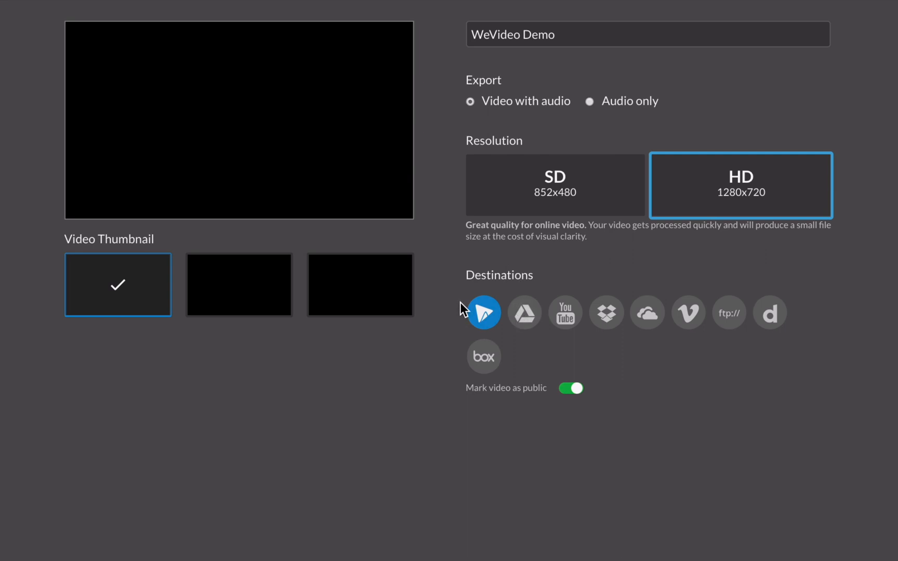
mouse_move(417, 369)
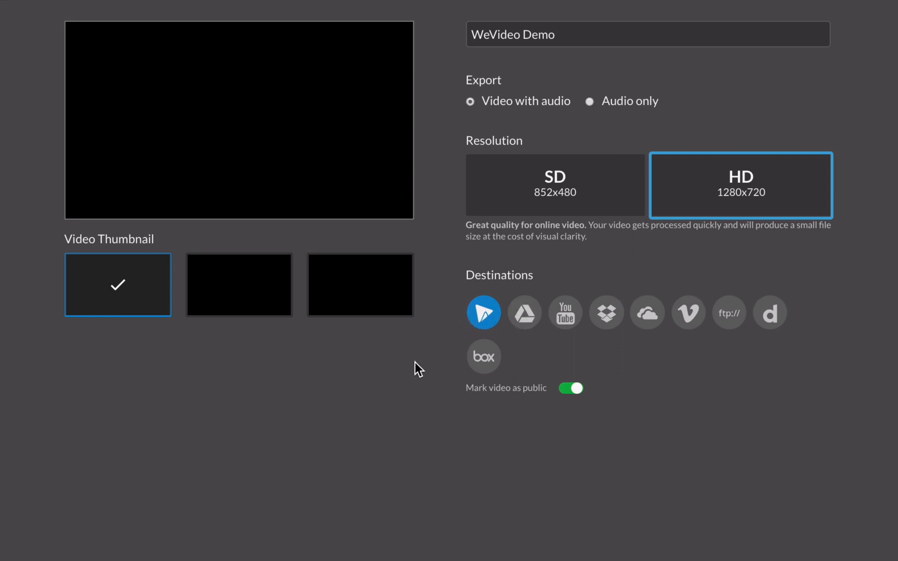
mouse_move(401, 392)
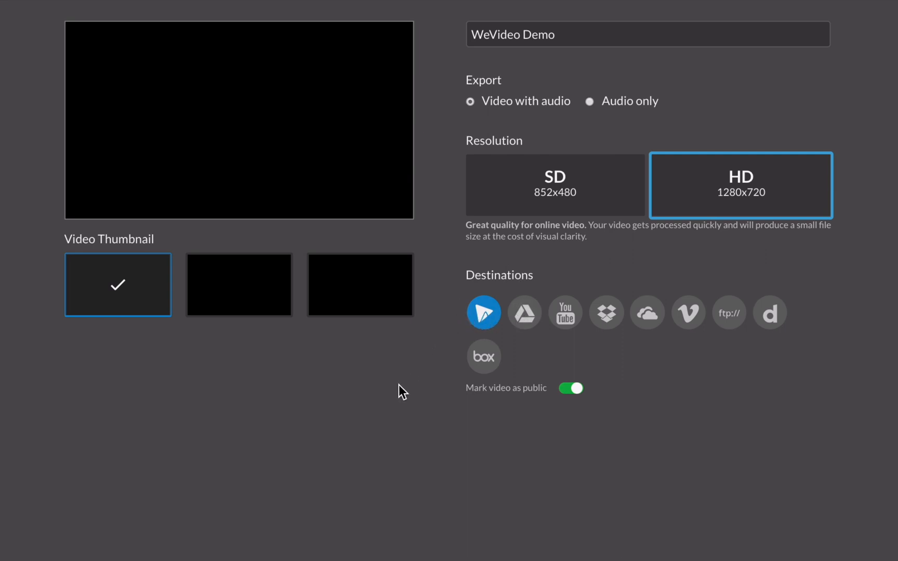
mouse_move(462, 394)
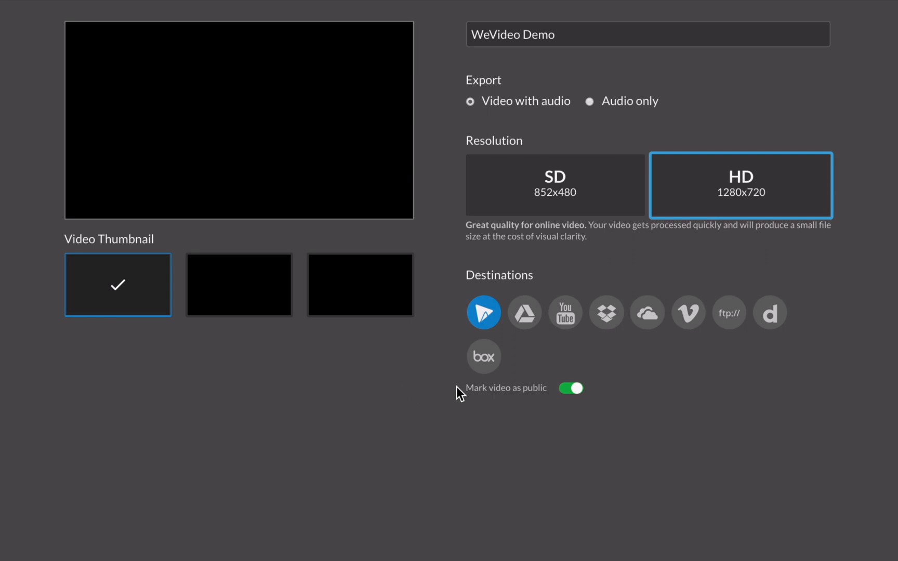
mouse_move(484, 313)
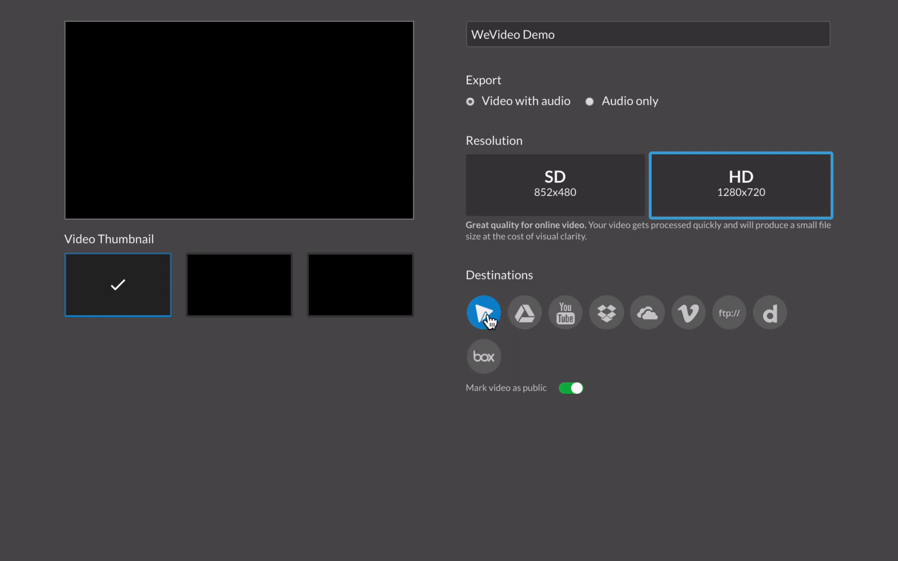
mouse_move(483, 312)
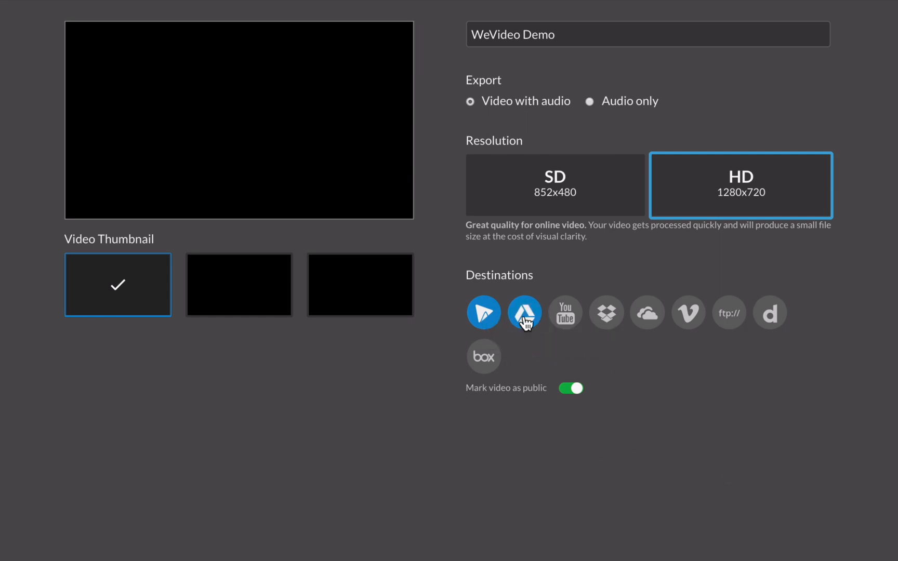
mouse_move(506, 341)
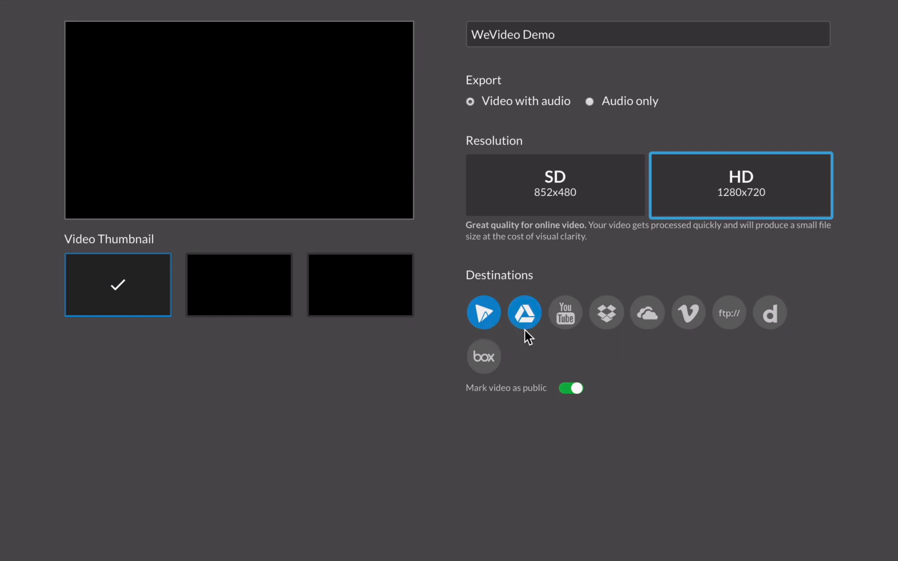
mouse_move(450, 447)
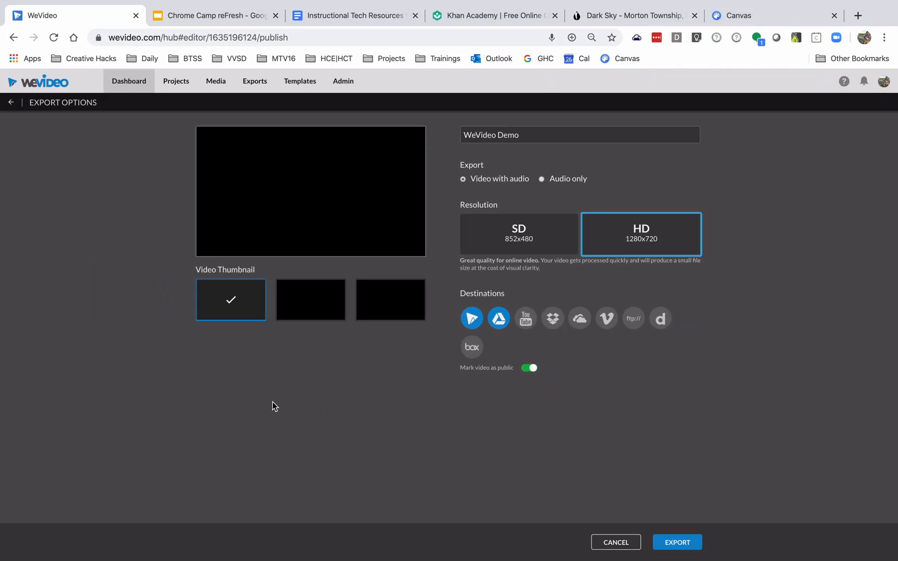
mouse_move(243, 127)
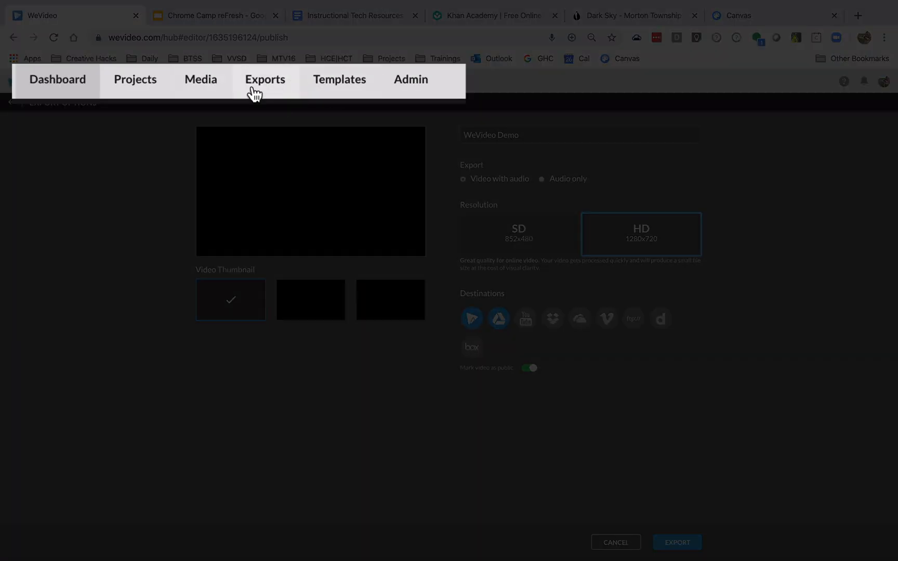
mouse_move(273, 88)
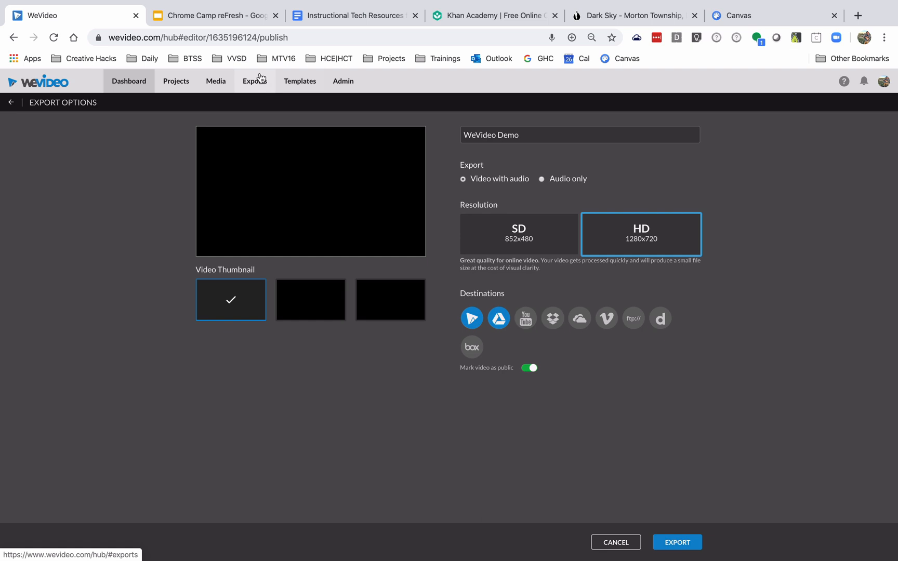
mouse_move(490, 480)
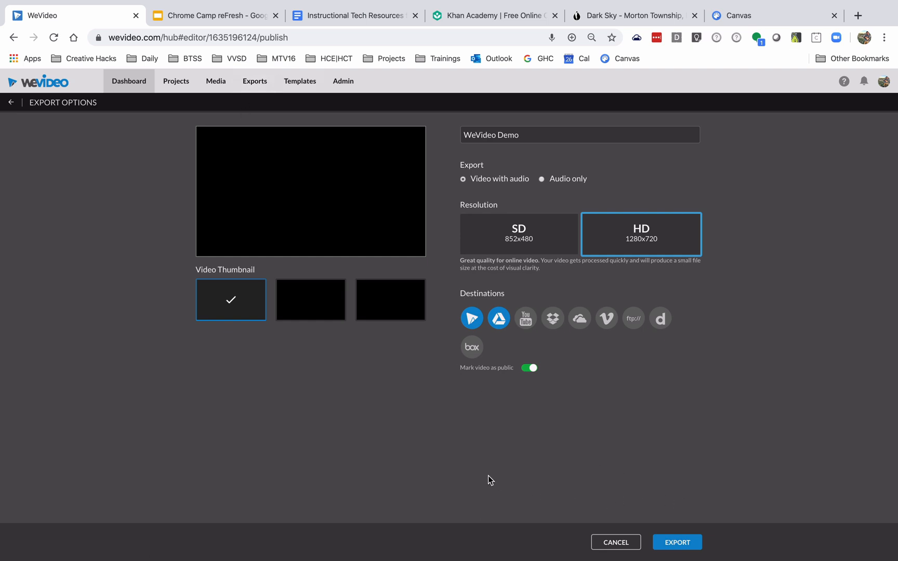
mouse_move(678, 542)
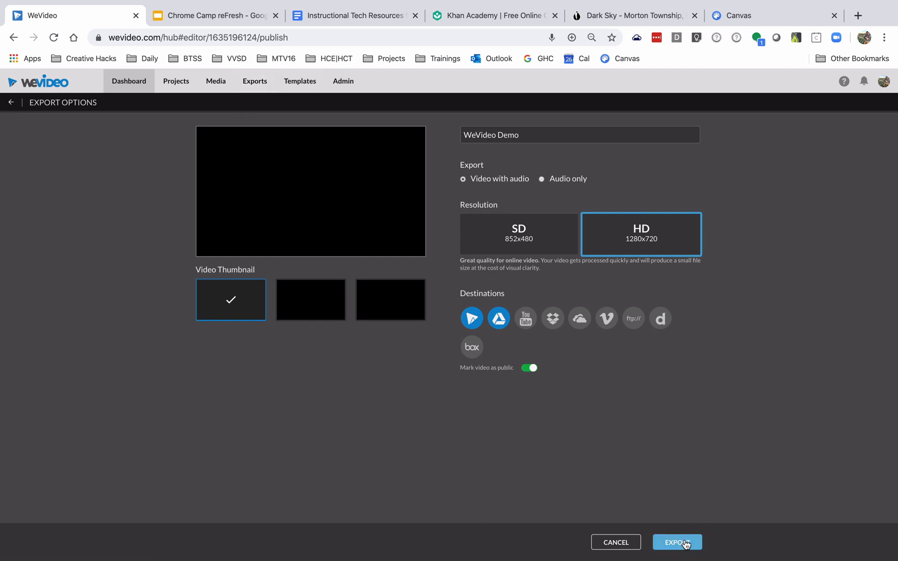
Start exporting the 2m44s WeVideo Demo with the chosen settings
click(677, 543)
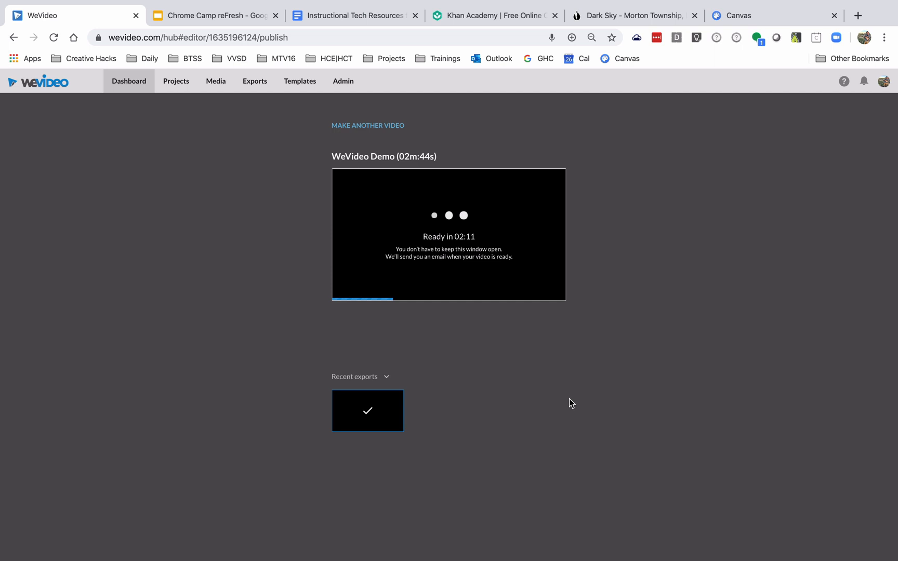
mouse_move(396, 269)
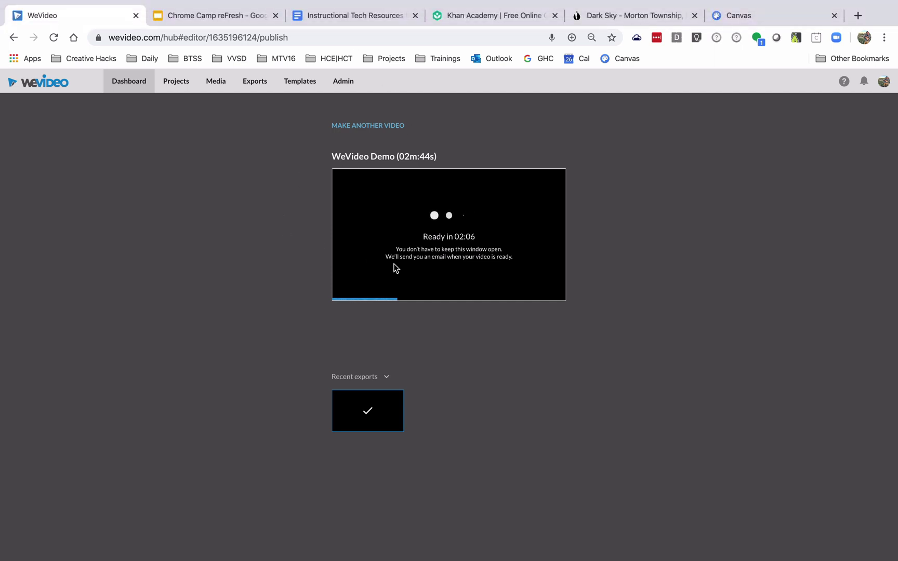
mouse_move(439, 359)
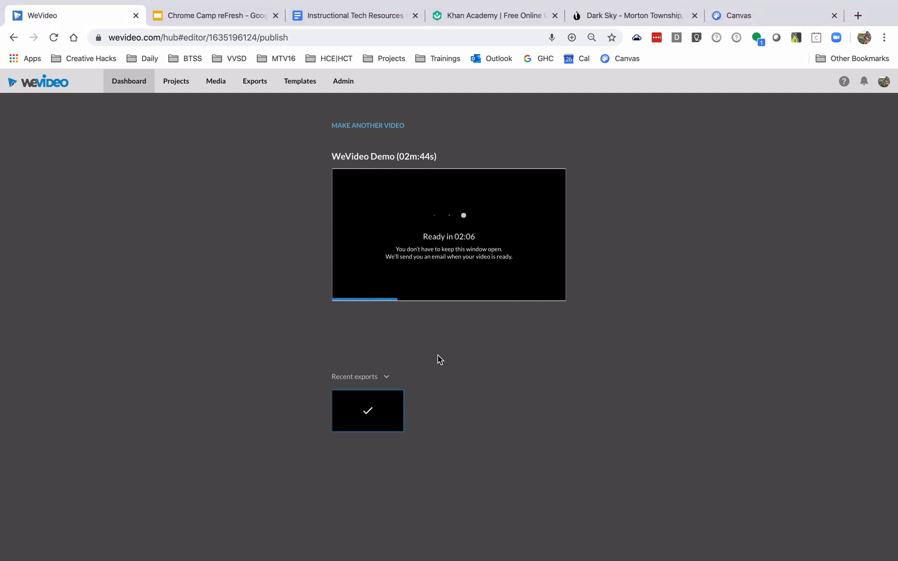
mouse_move(492, 364)
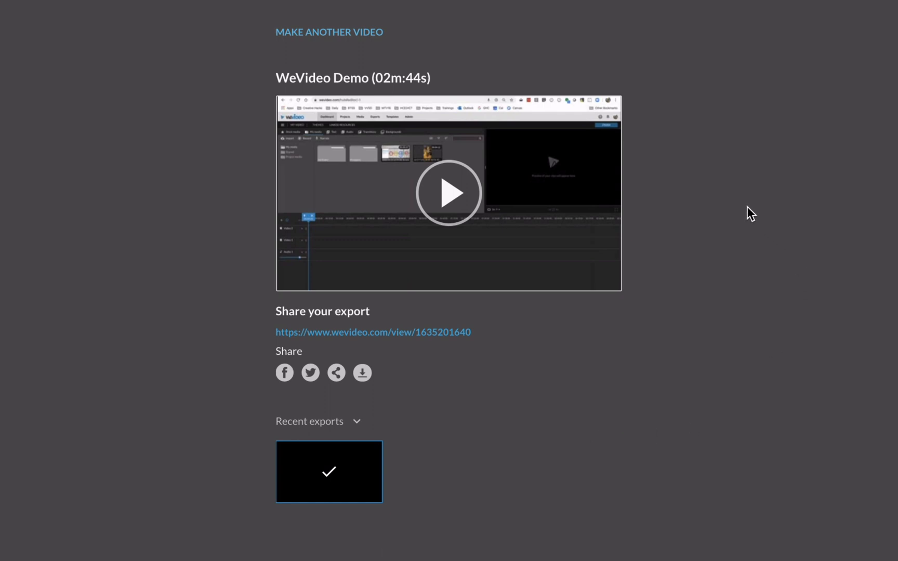
mouse_move(450, 197)
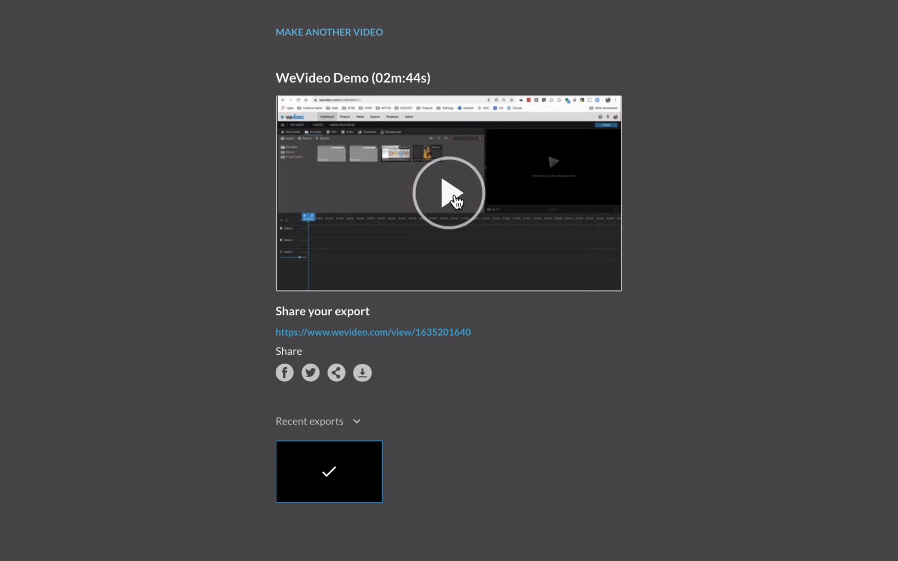
mouse_move(479, 338)
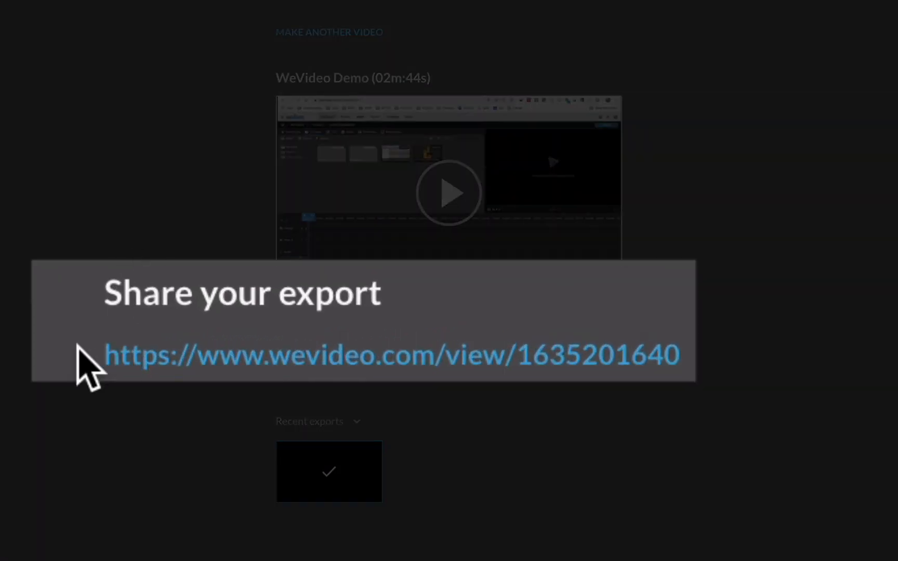
mouse_move(46, 372)
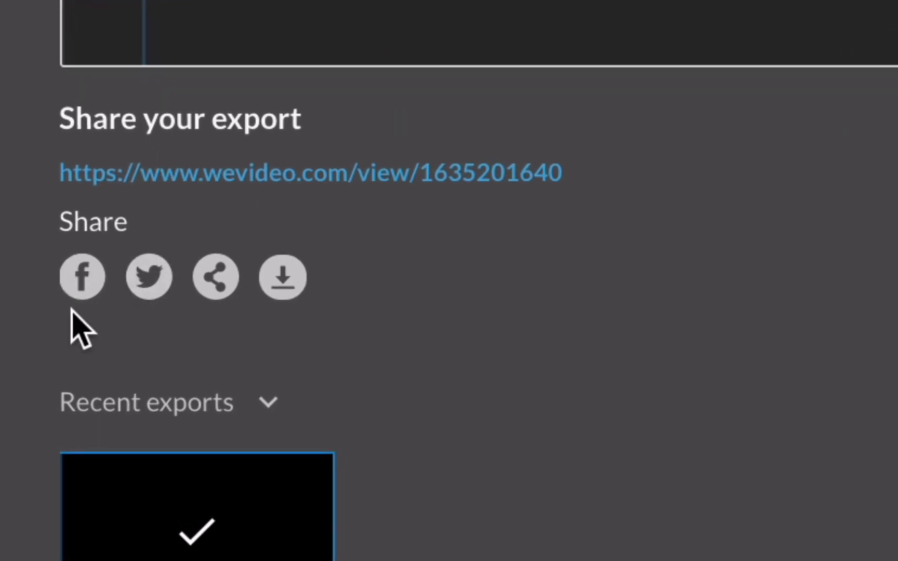
Show the video's share link and its 852x479 embed code, selecting the link
click(215, 277)
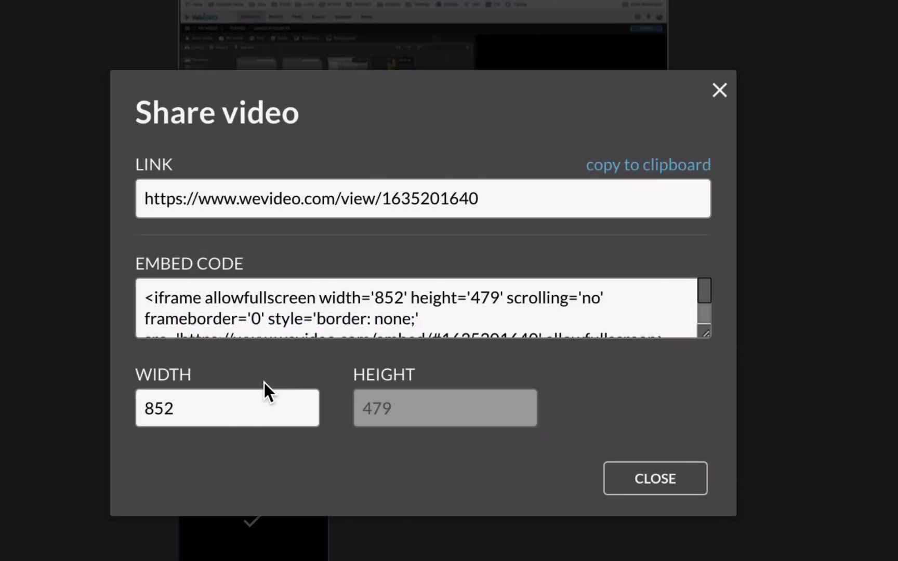
triple_click(310, 198)
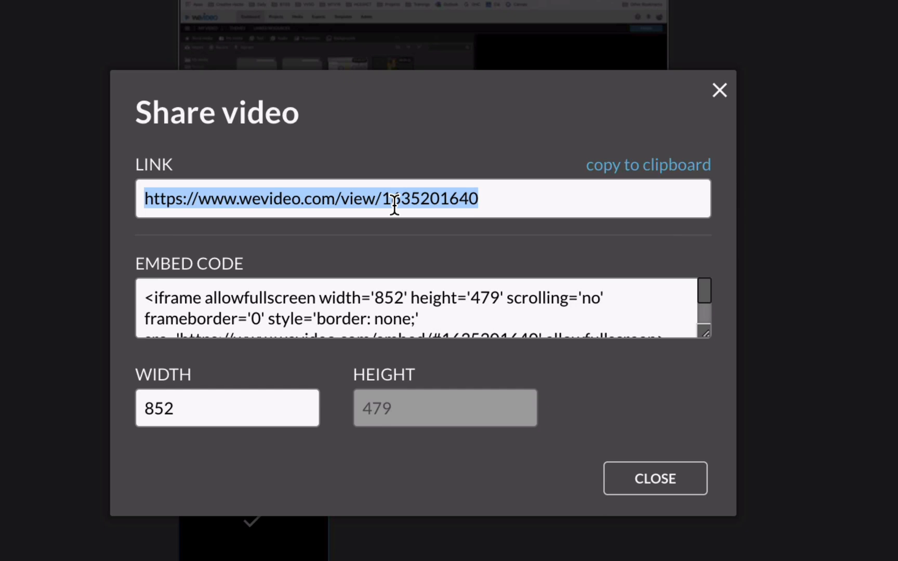
click(647, 165)
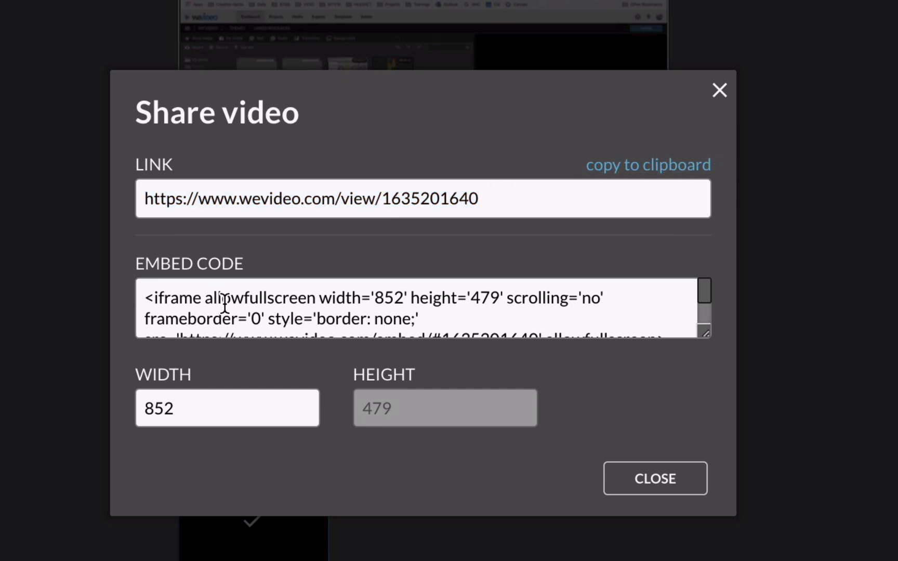
mouse_move(475, 298)
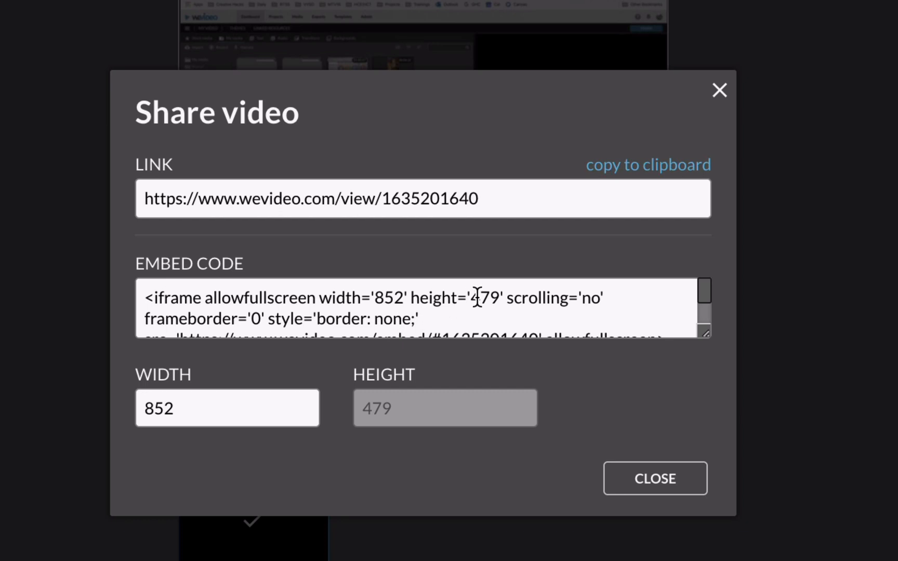
mouse_move(721, 93)
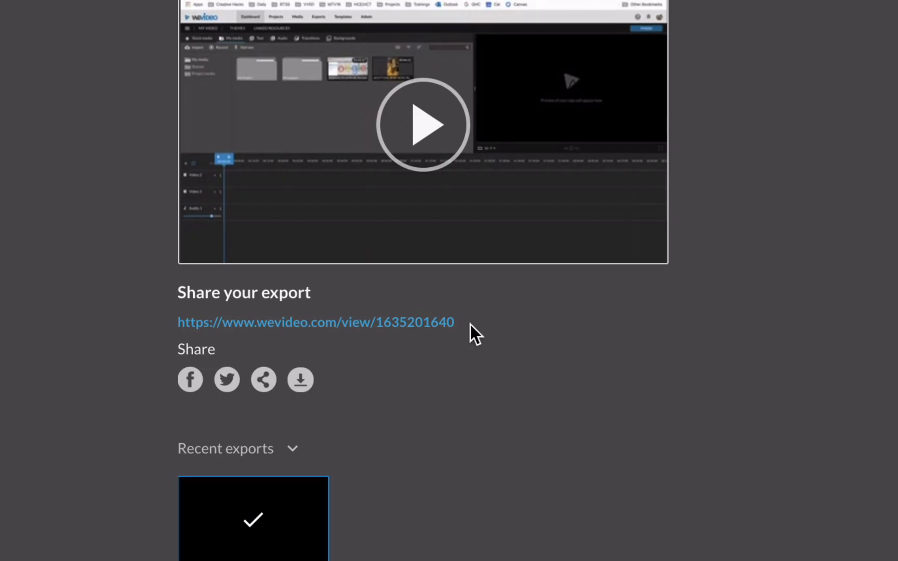
mouse_move(301, 379)
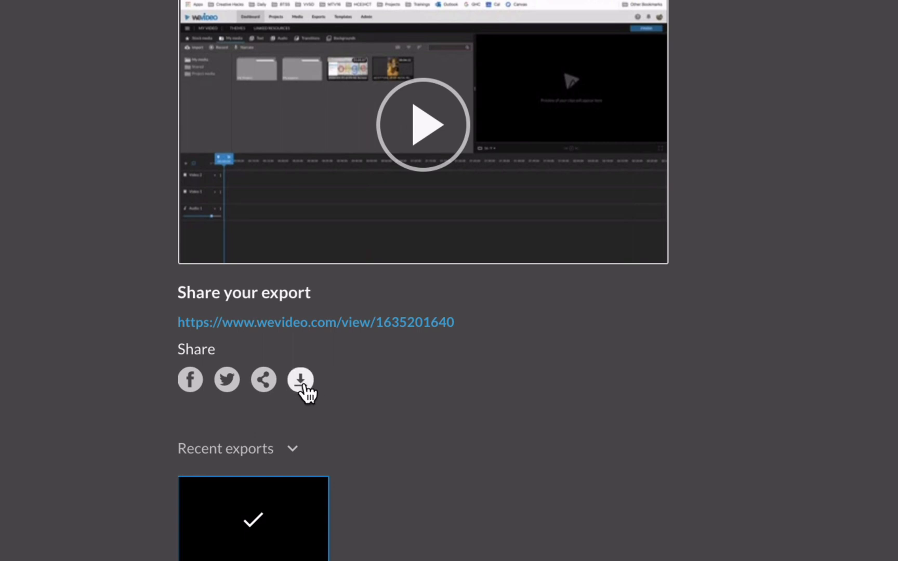
mouse_move(471, 429)
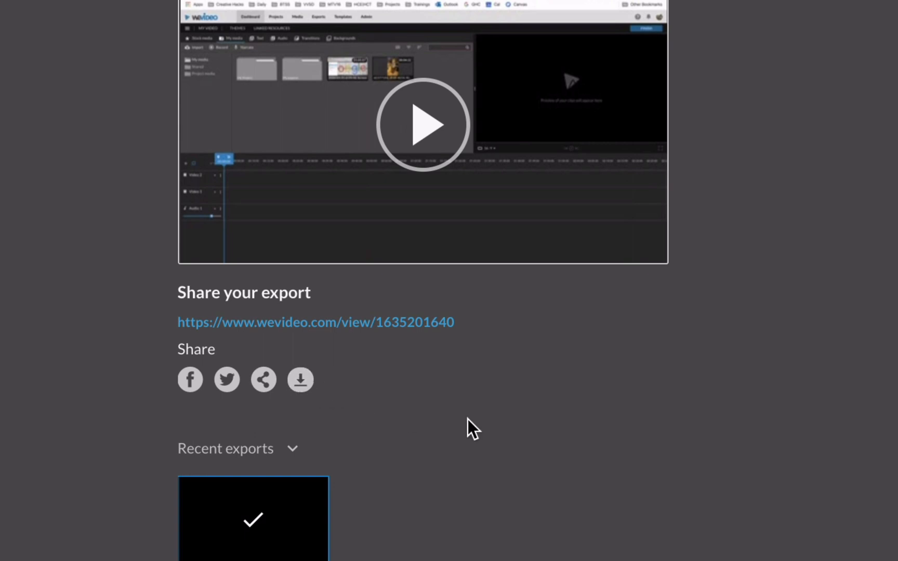
mouse_move(489, 439)
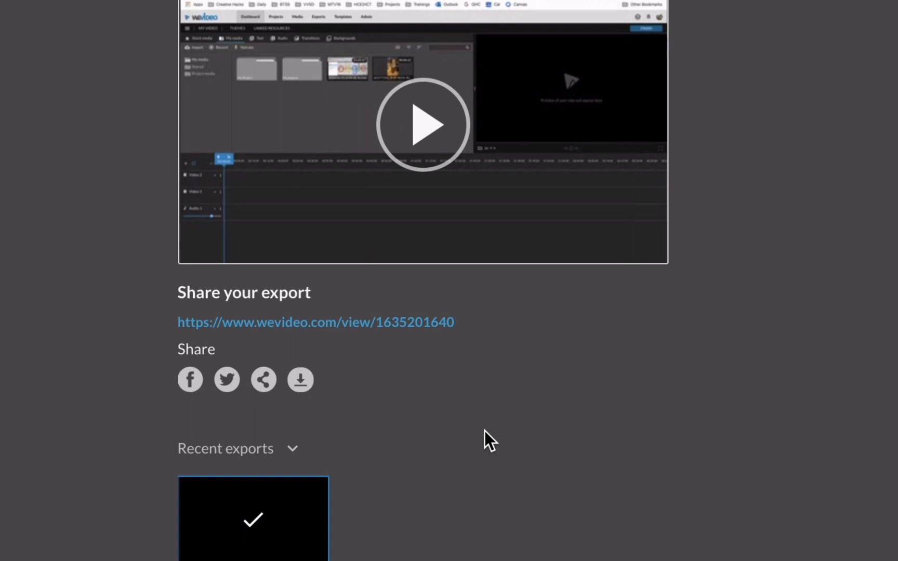